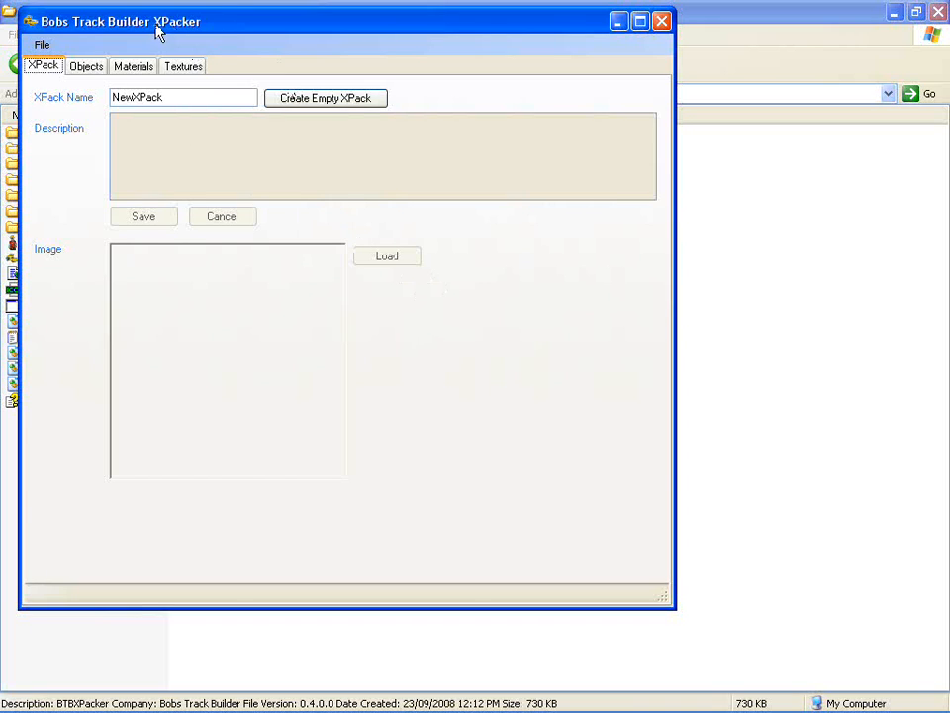
{"action": "mouse_move", "coordinate": [210, 27]}
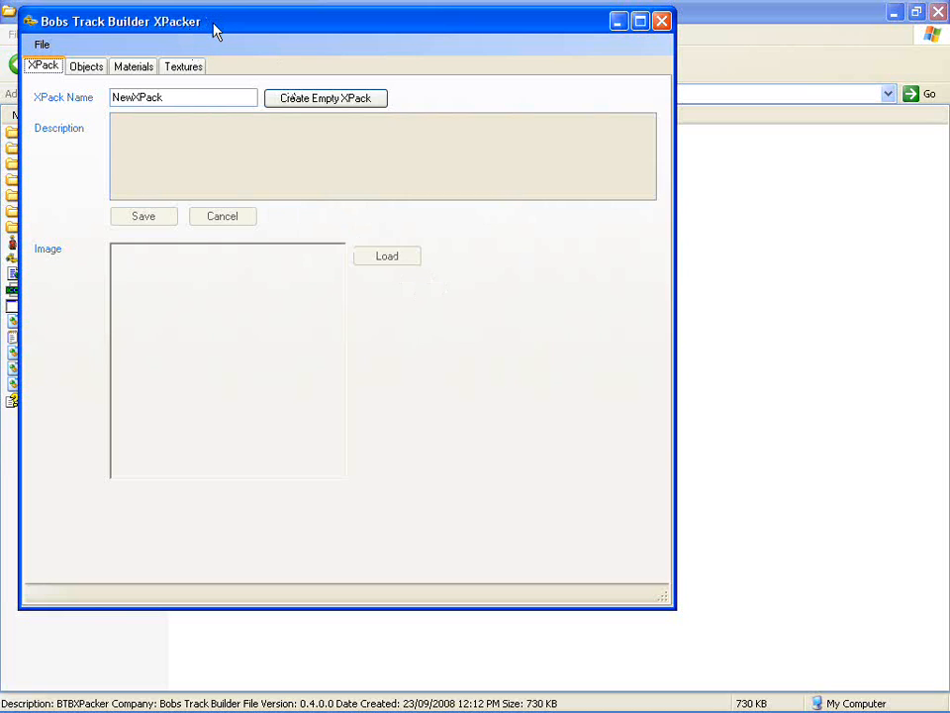
{"action": "mouse_move", "coordinate": [190, 116]}
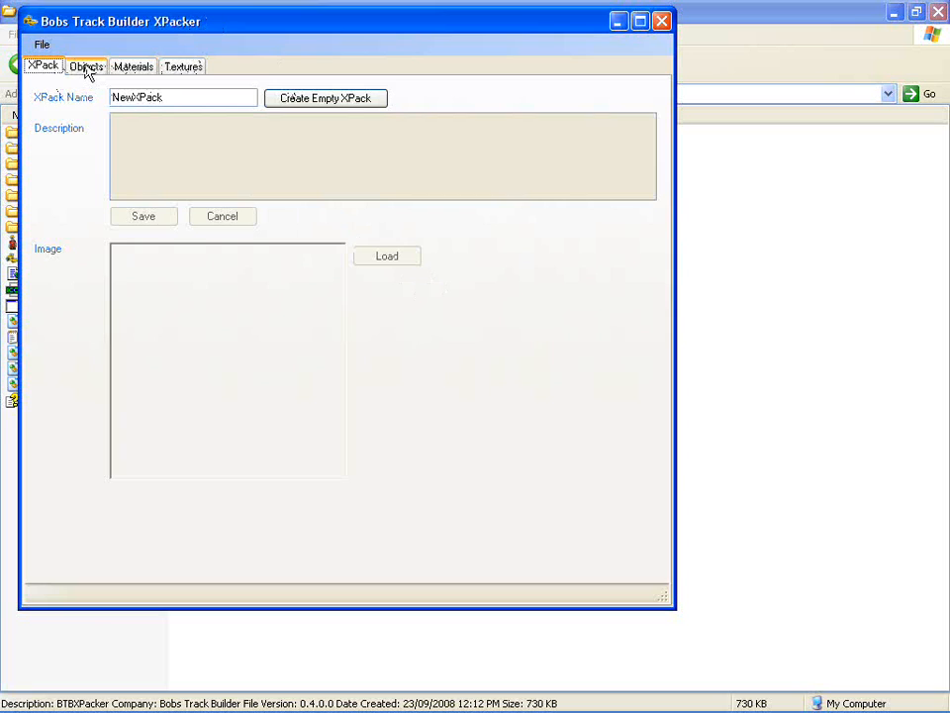
{"action": "mouse_move", "coordinate": [89, 103]}
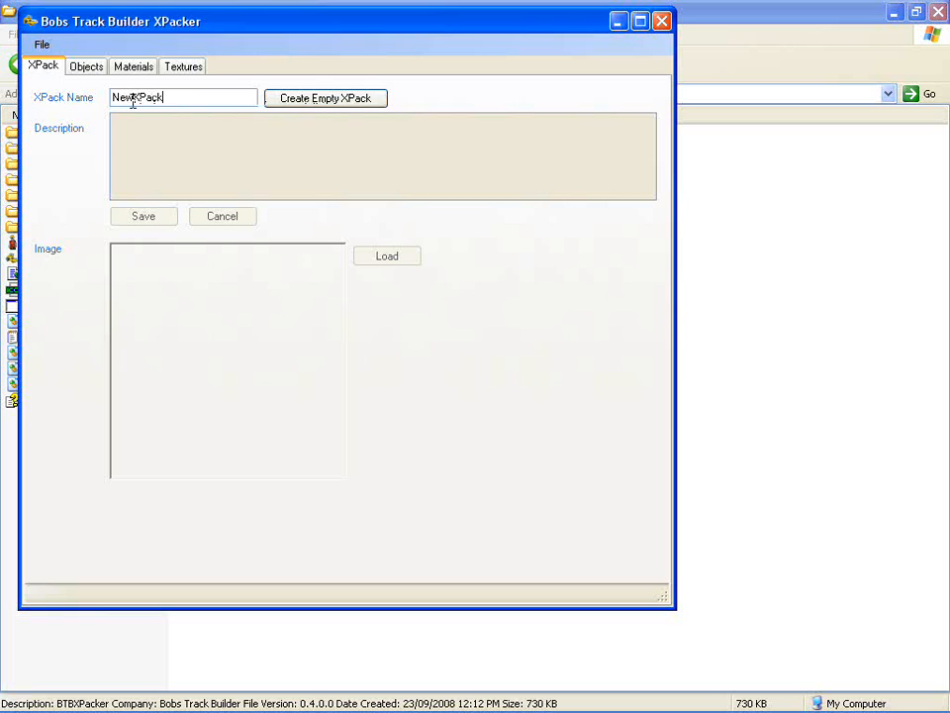
Create the empty NewXPack and save its description text.
{"action": "left_click", "coordinate": [325, 97]}
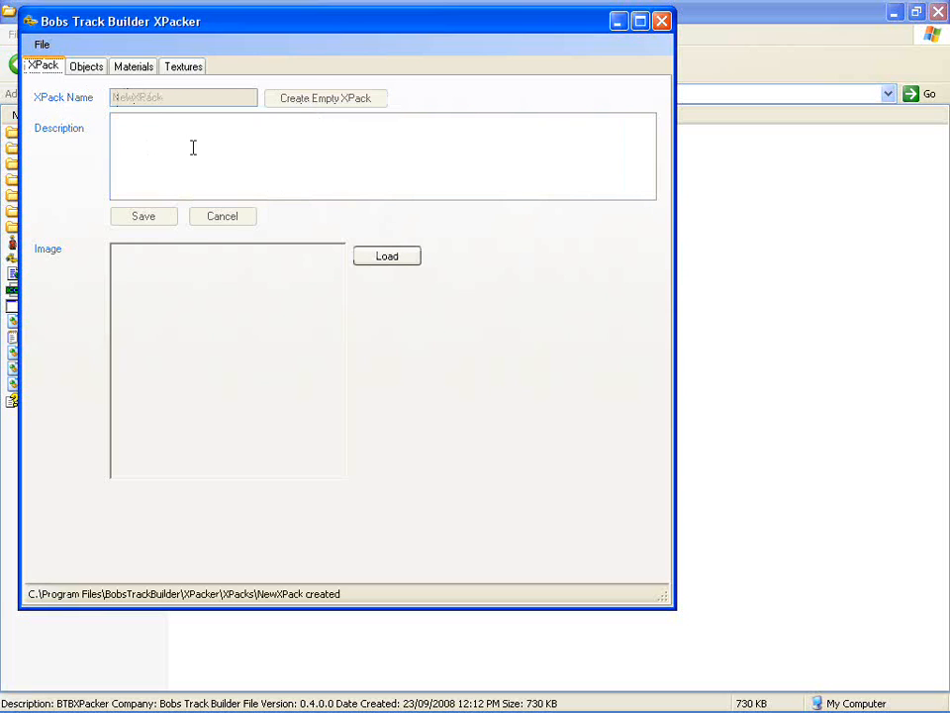
{"action": "type", "text": "M3"}
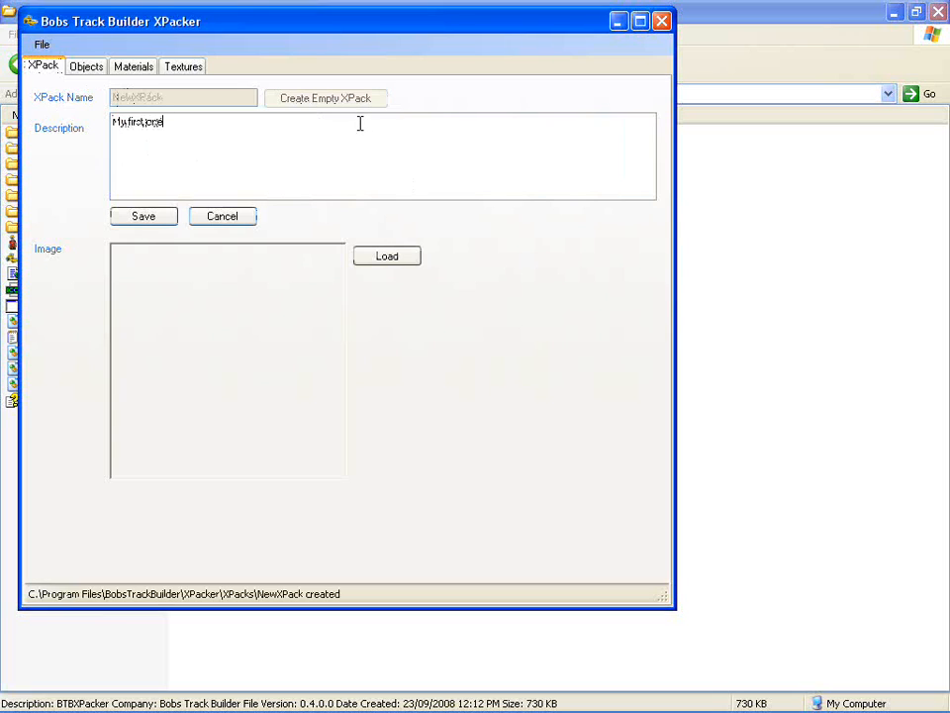
{"action": "left_click", "coordinate": [142, 216]}
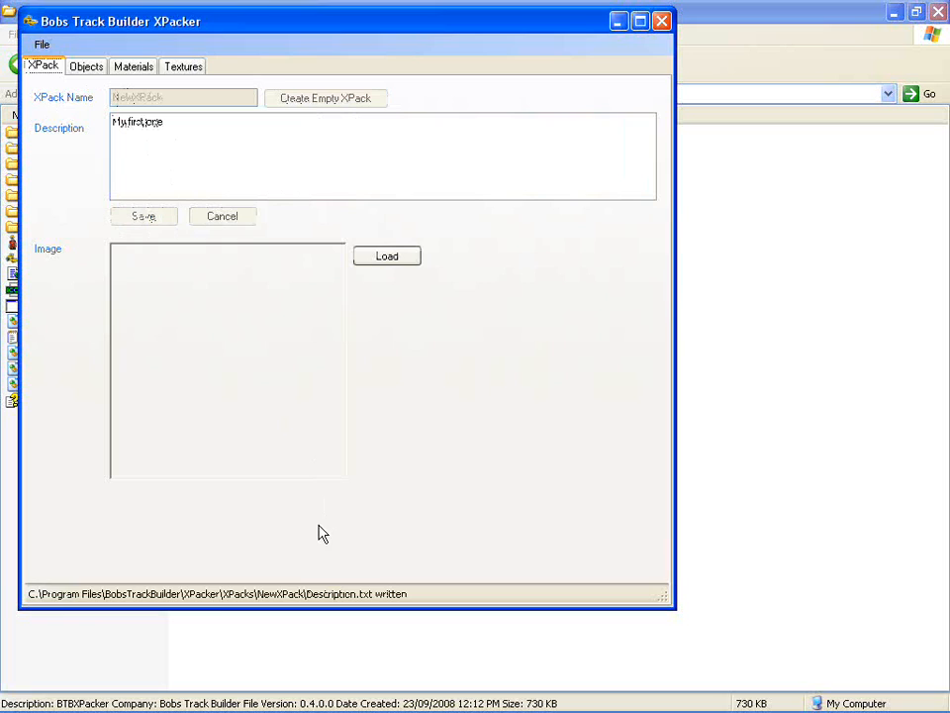
{"action": "mouse_move", "coordinate": [289, 608]}
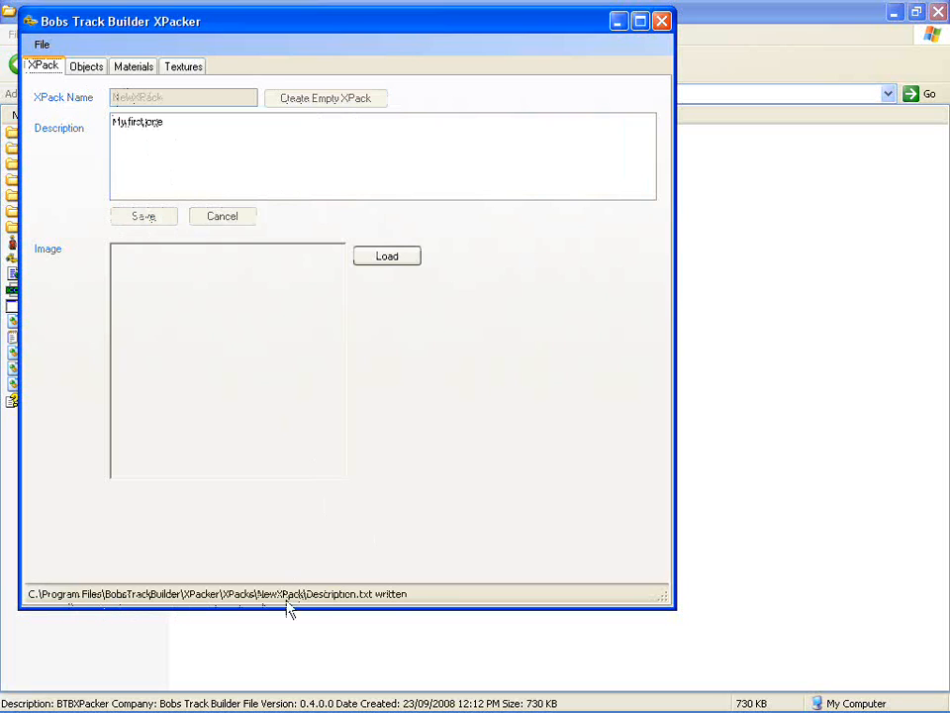
{"action": "mouse_move", "coordinate": [372, 606]}
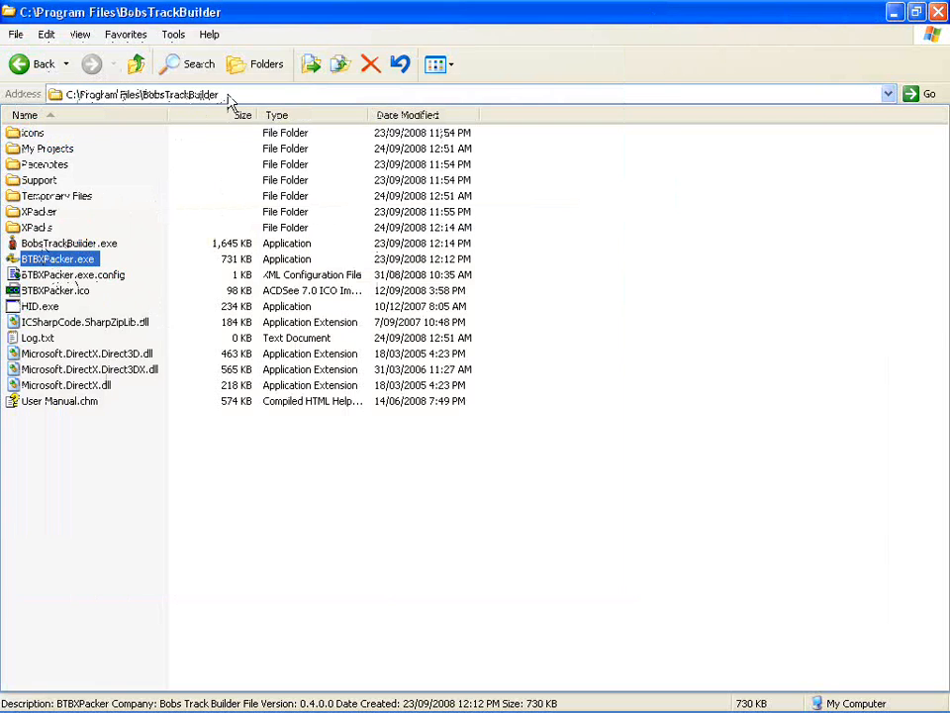
Browse in Explorer through XPacker and XPacks into the NewXPack folder.
{"action": "double_click", "coordinate": [37, 209]}
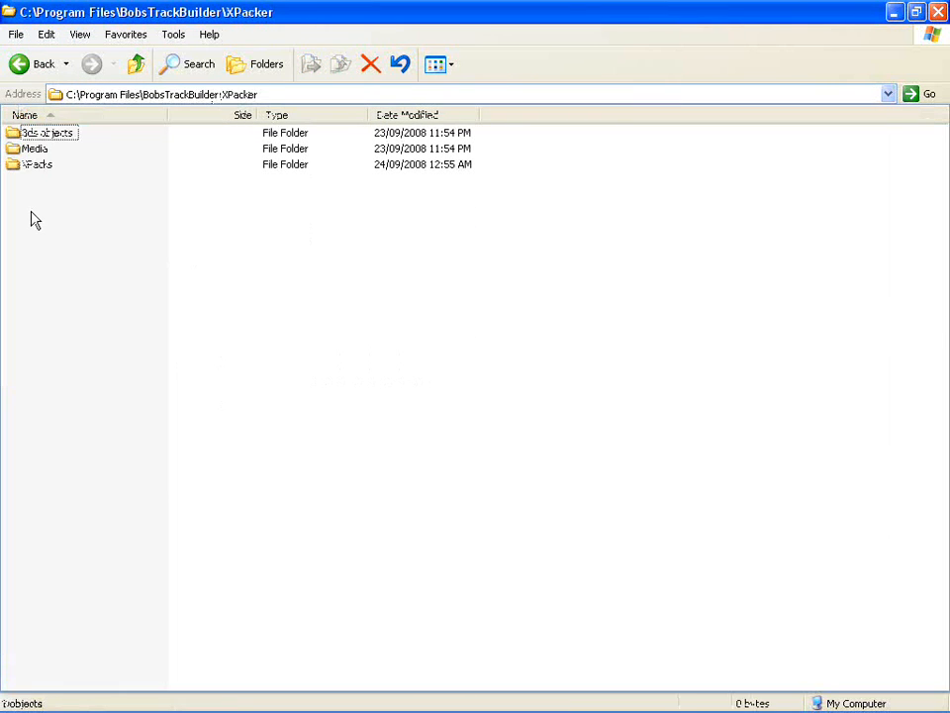
{"action": "double_click", "coordinate": [37, 164]}
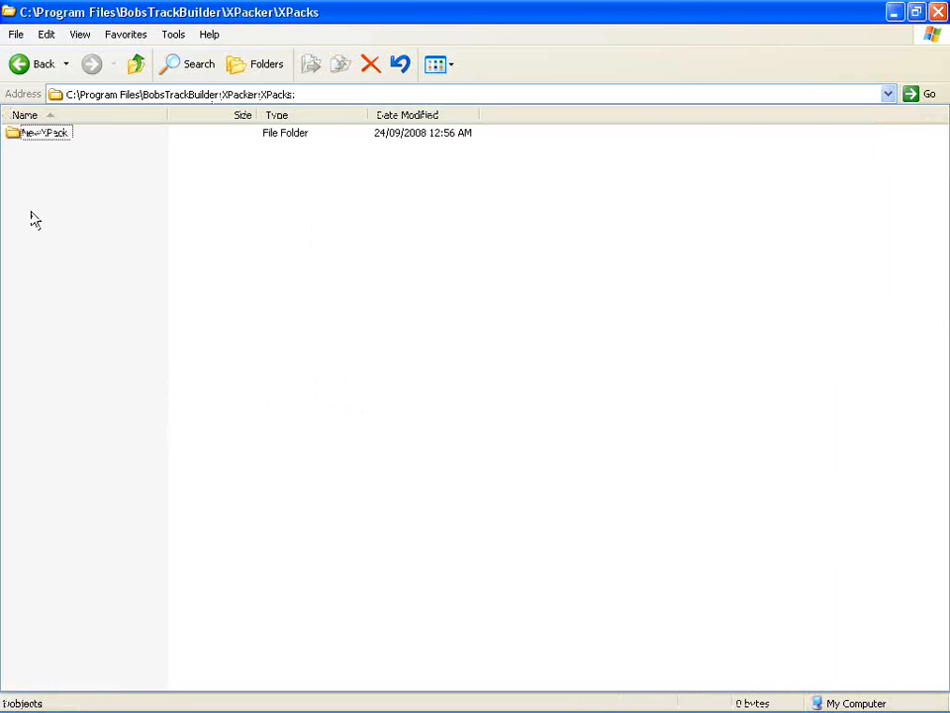
{"action": "left_click", "coordinate": [43, 131]}
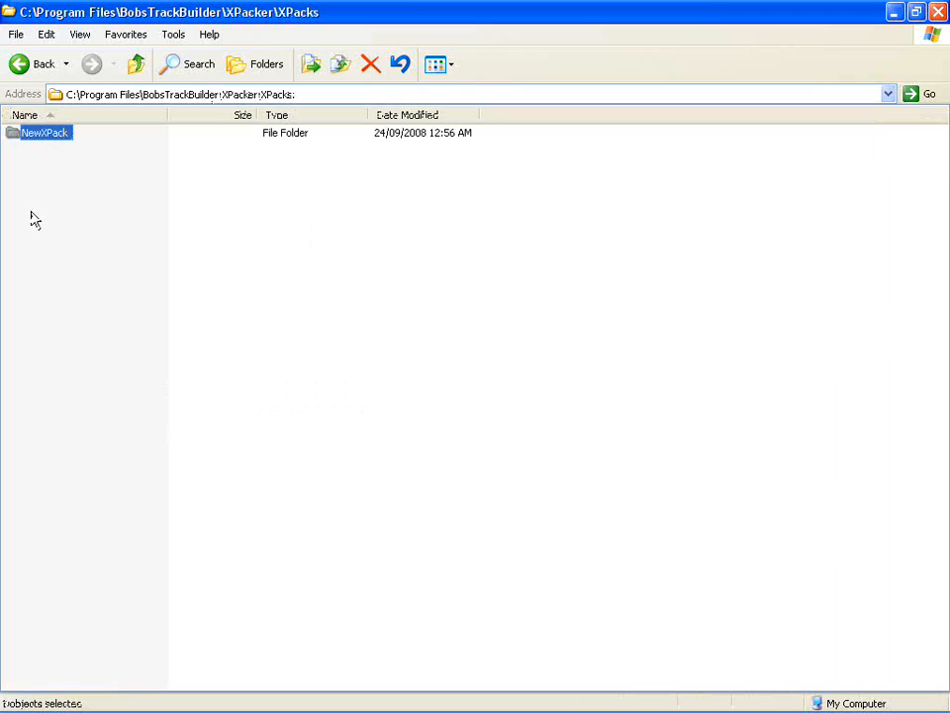
{"action": "double_click", "coordinate": [43, 131]}
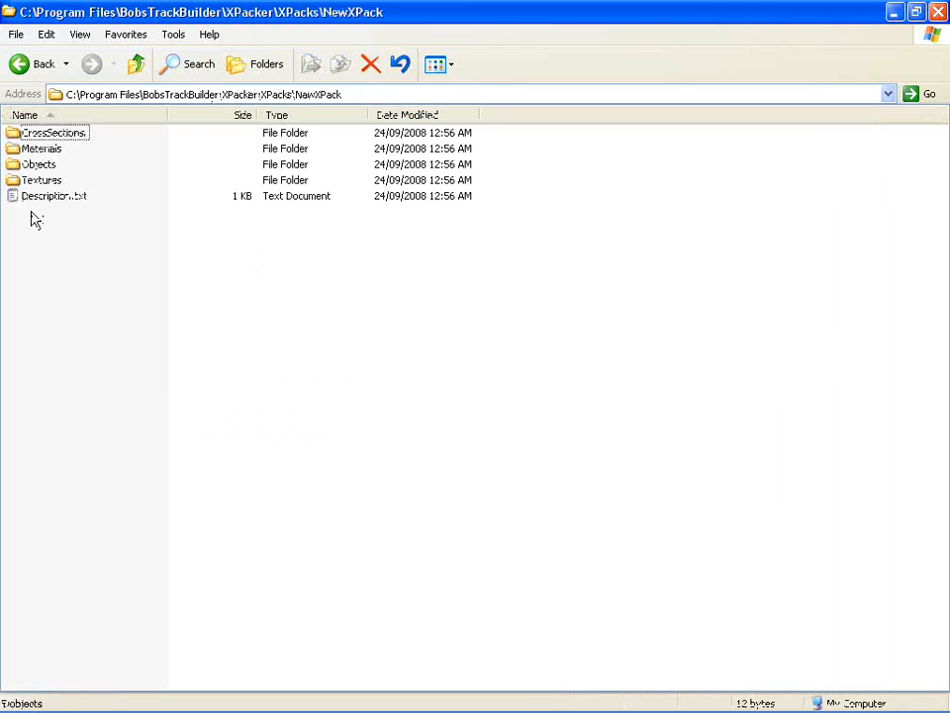
Check the Textures folder and view the Description.txt file in NewXPack.
{"action": "left_click", "coordinate": [41, 178]}
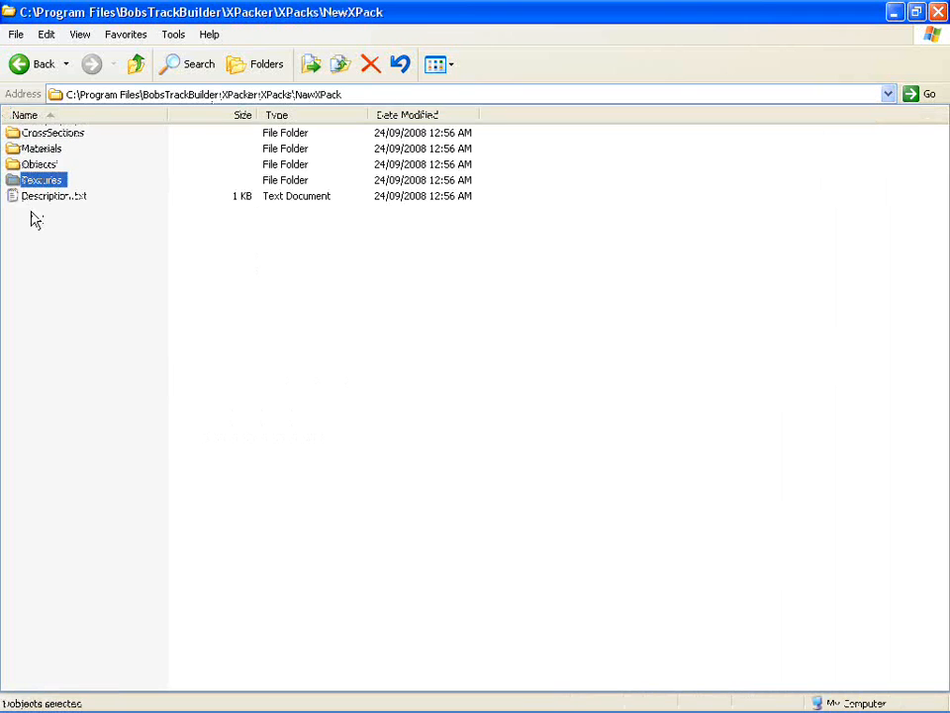
{"action": "left_click", "coordinate": [55, 196]}
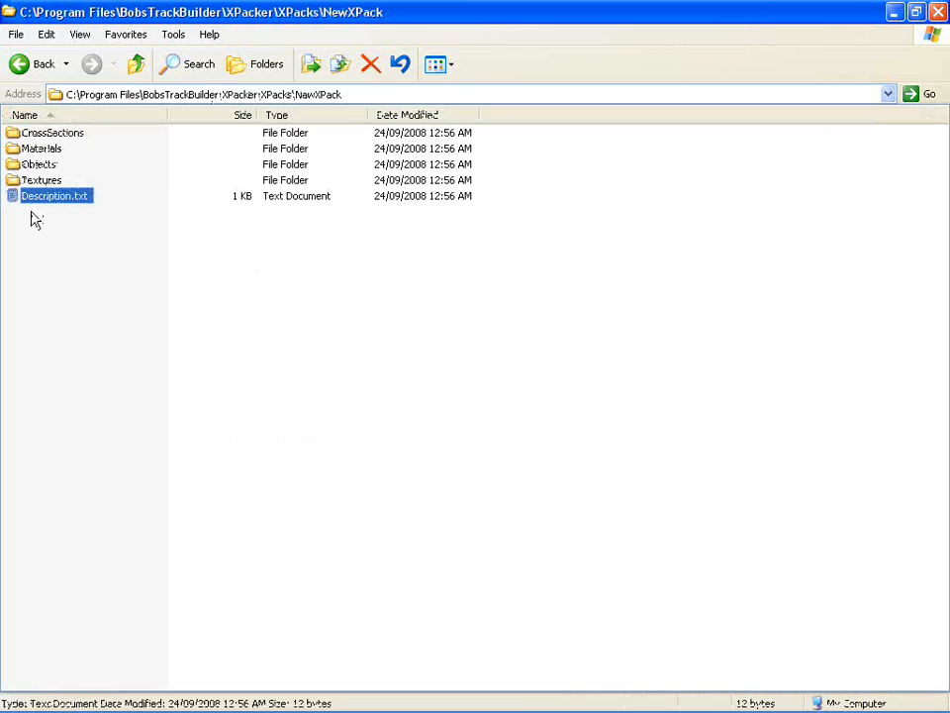
{"action": "double_click", "coordinate": [55, 196]}
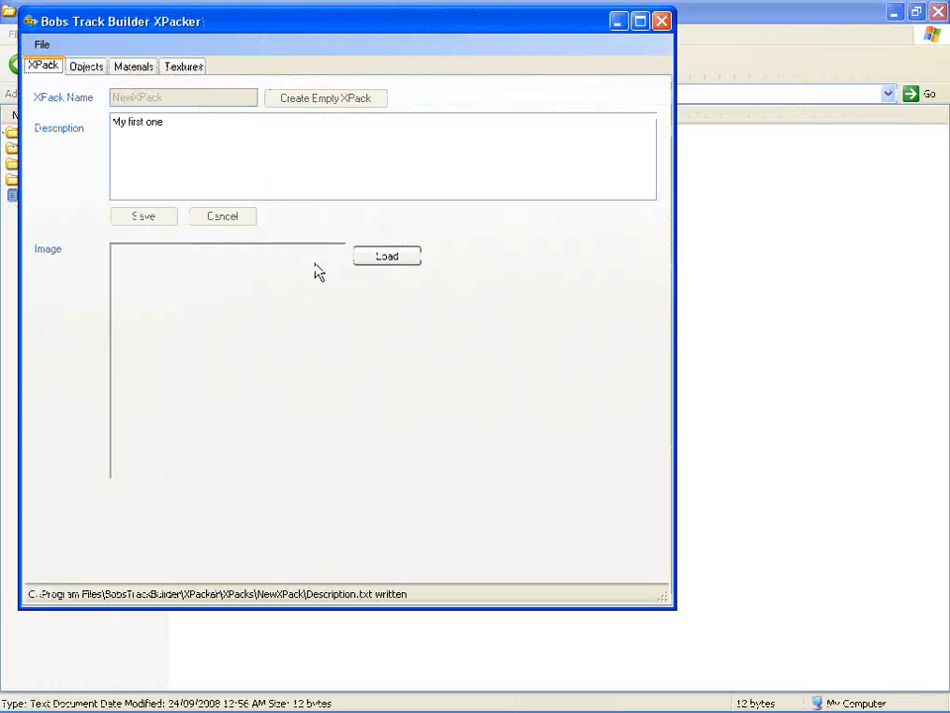
Load C:\temp\BTBBackgroundImage.jpg as the XPack's preview picture.
{"action": "left_click", "coordinate": [386, 256]}
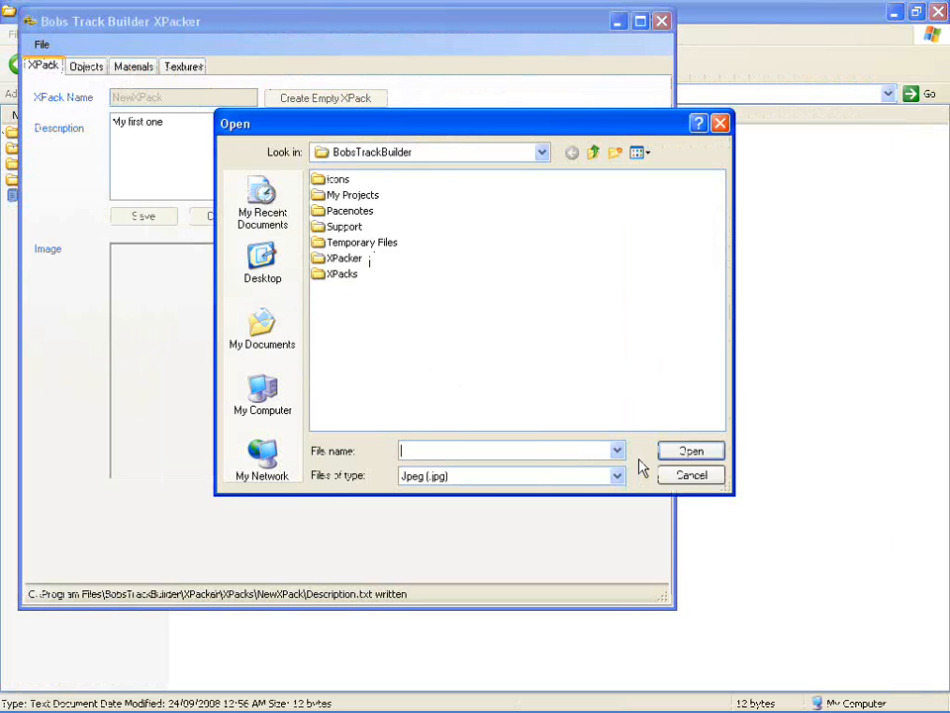
{"action": "type", "text": "C:\\temp\\BTBBackgroundImage.jpg"}
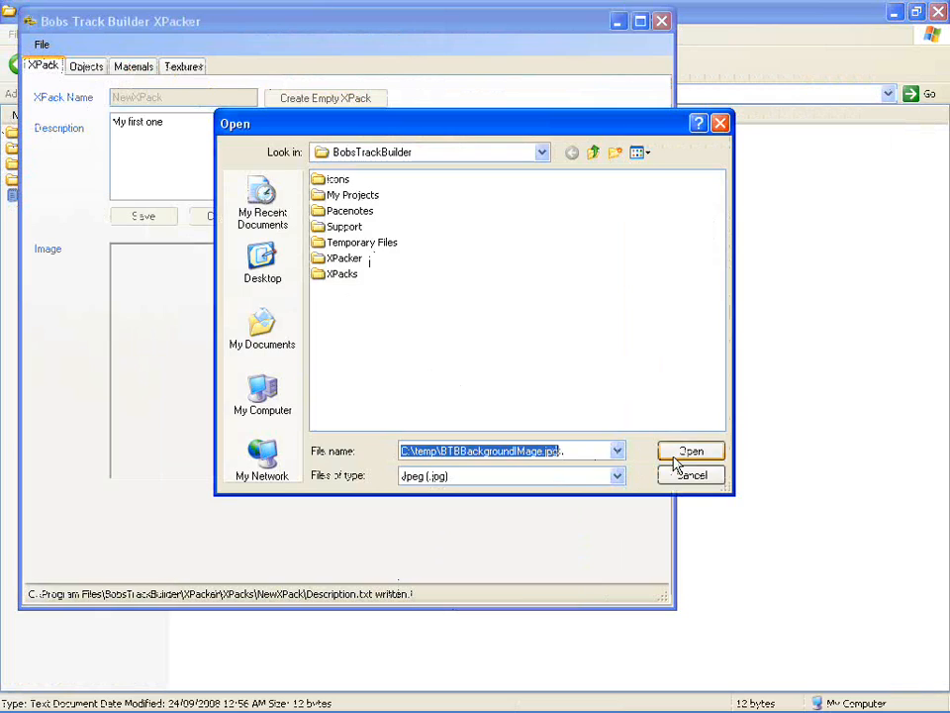
{"action": "left_click", "coordinate": [691, 451]}
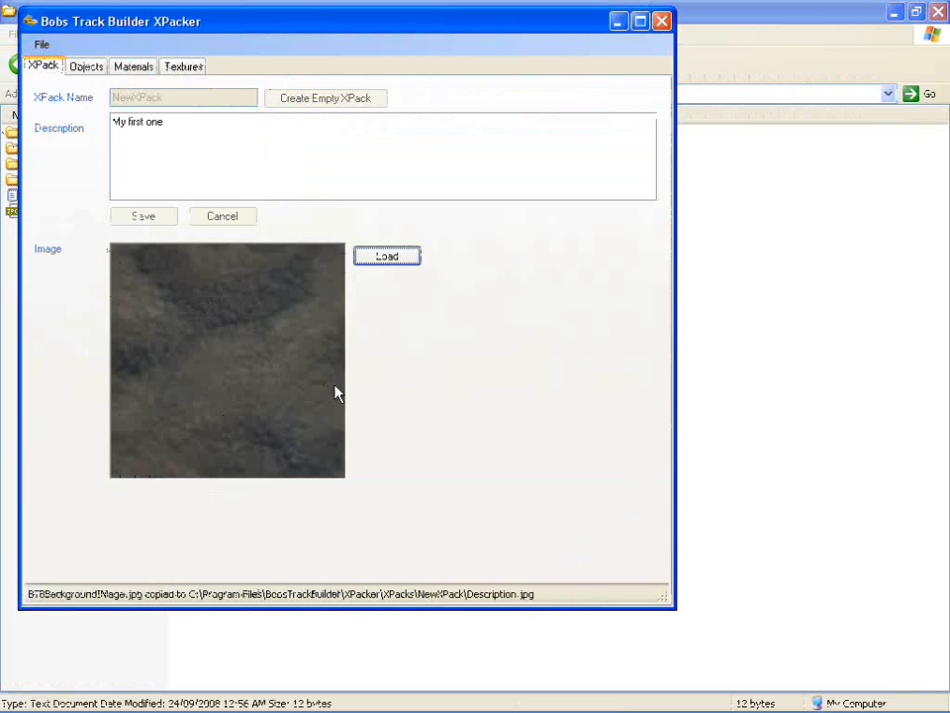
{"action": "mouse_move", "coordinate": [143, 91]}
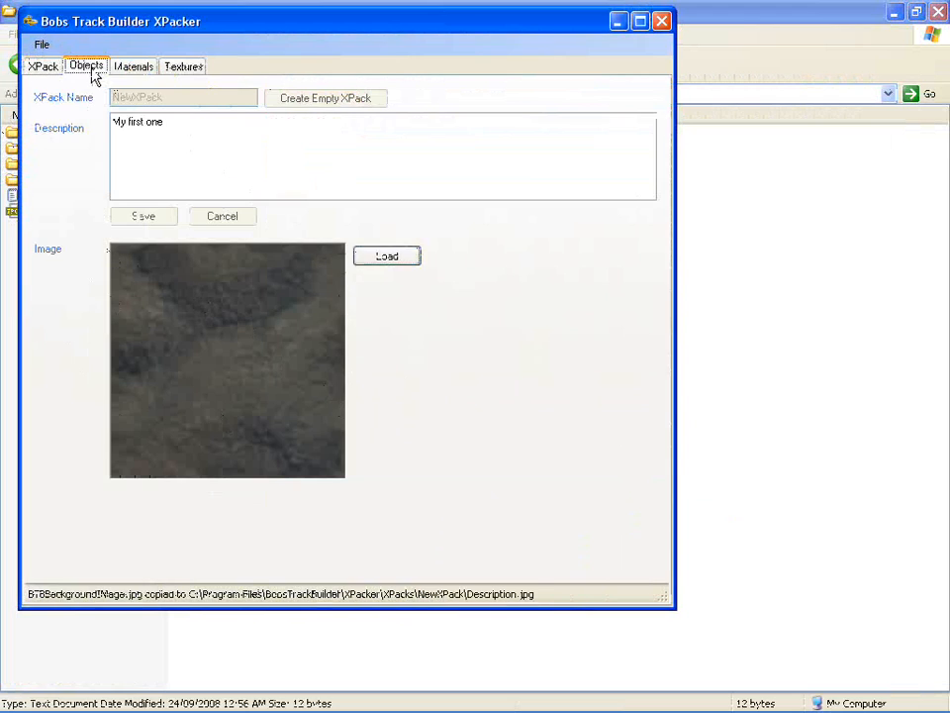
Go to the Objects page and keep the 3ds import units as Meters.
{"action": "left_click", "coordinate": [87, 65]}
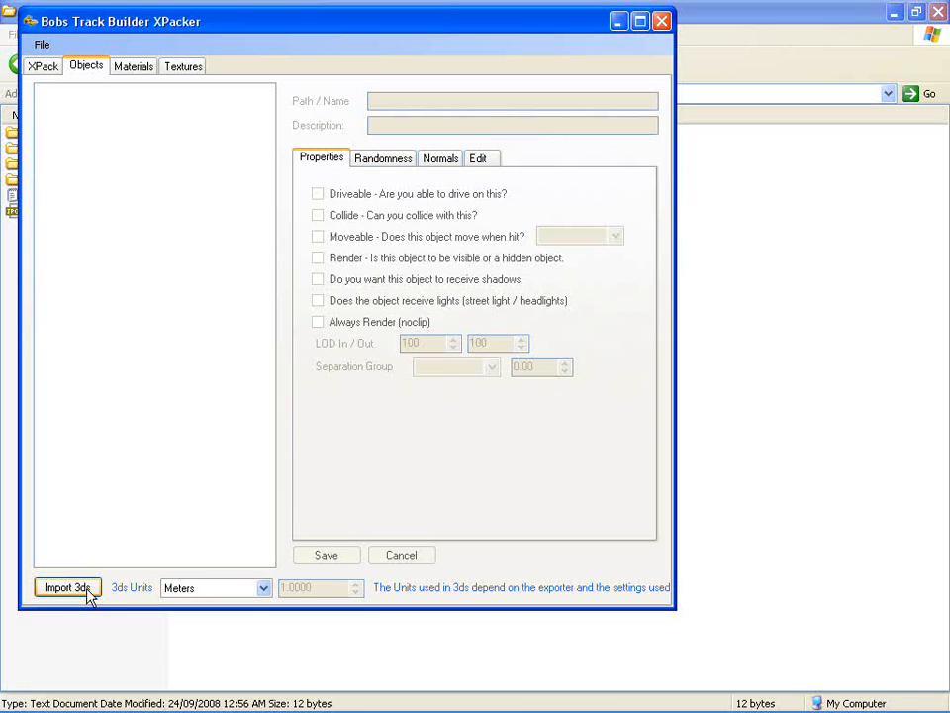
{"action": "left_click", "coordinate": [264, 586]}
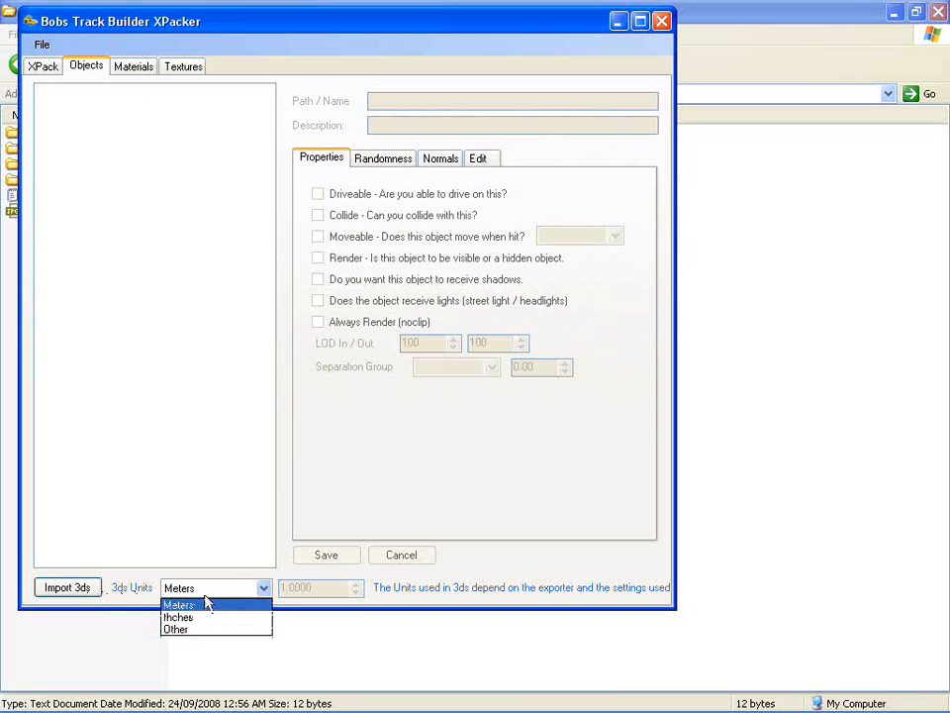
{"action": "mouse_move", "coordinate": [178, 618]}
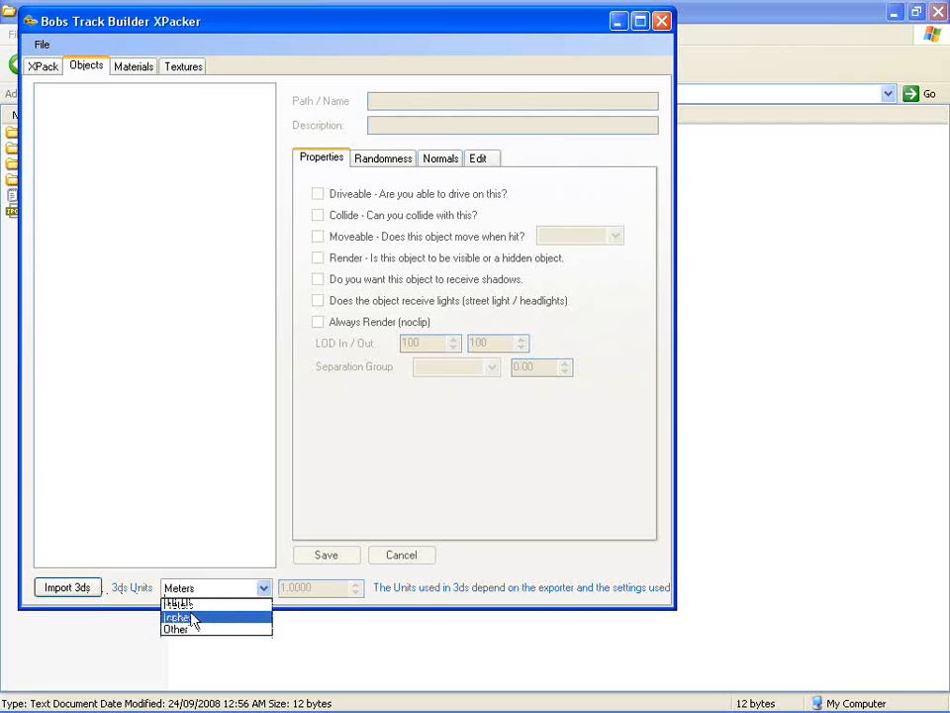
{"action": "mouse_move", "coordinate": [178, 606]}
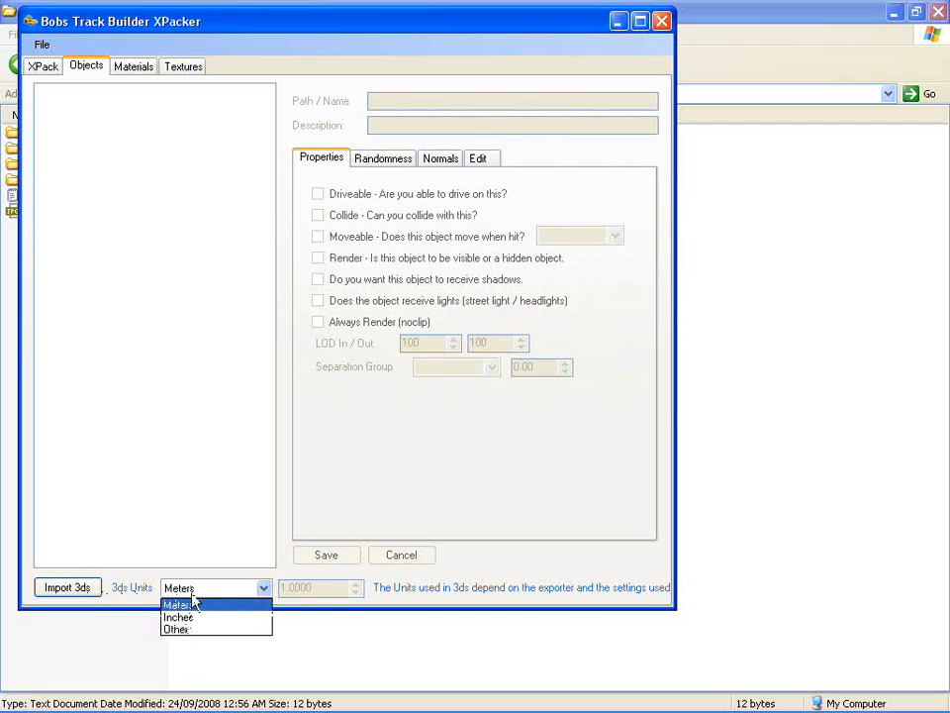
{"action": "mouse_move", "coordinate": [178, 618]}
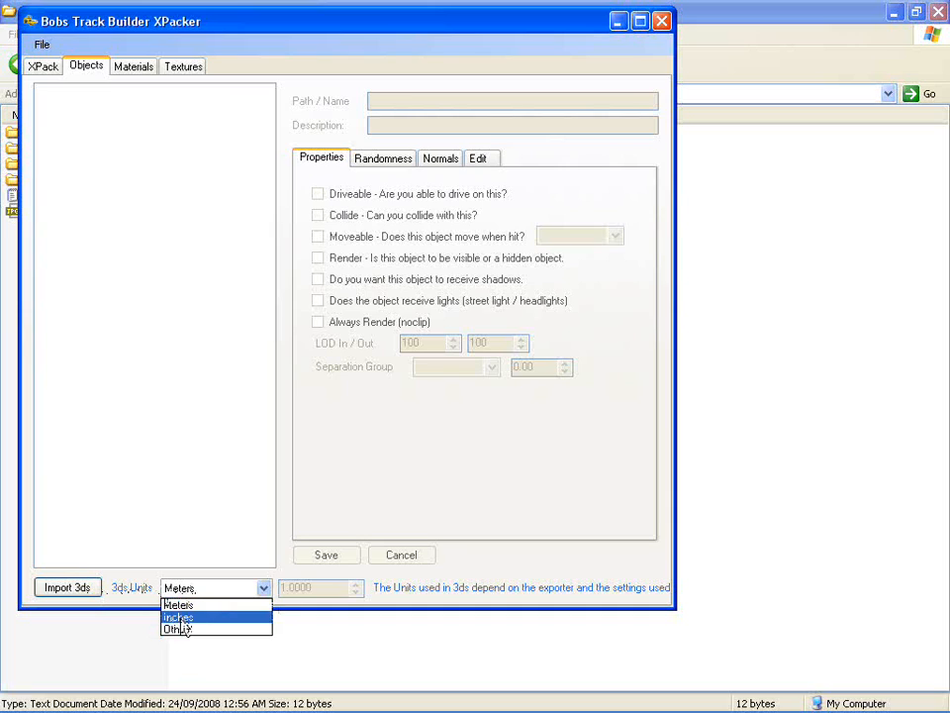
{"action": "mouse_move", "coordinate": [178, 606]}
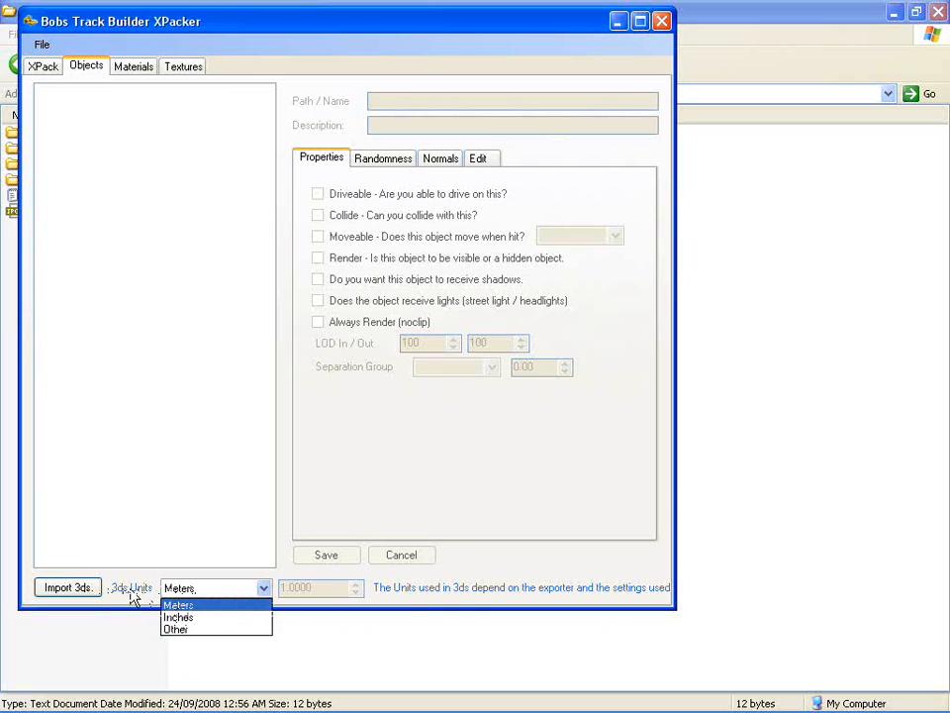
{"action": "left_click", "coordinate": [178, 606]}
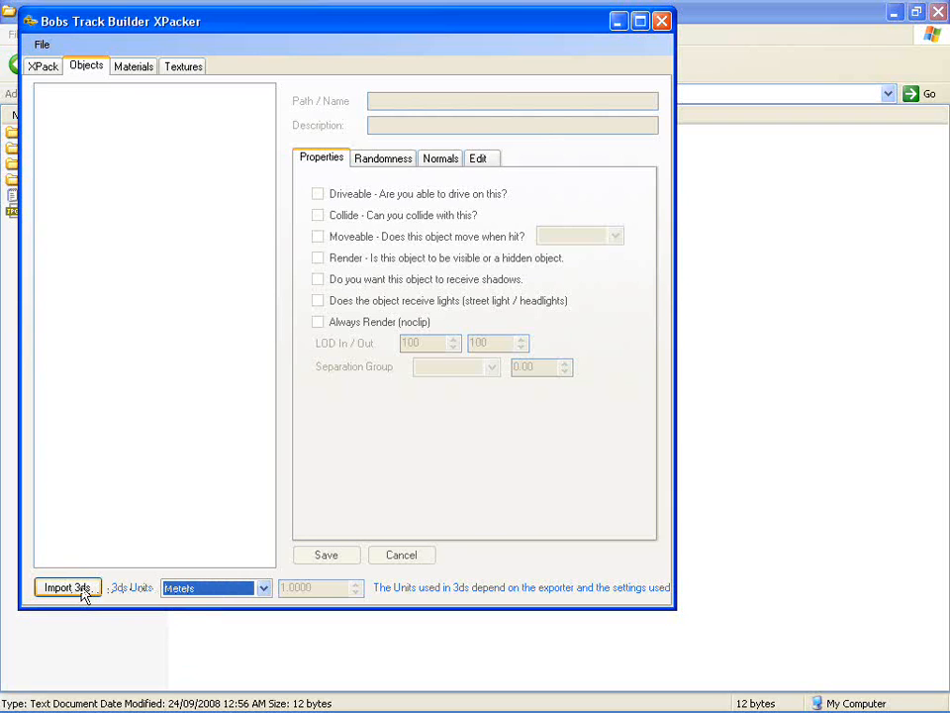
Import the house2.3DS model from the house folder as a new object.
{"action": "left_click", "coordinate": [67, 586]}
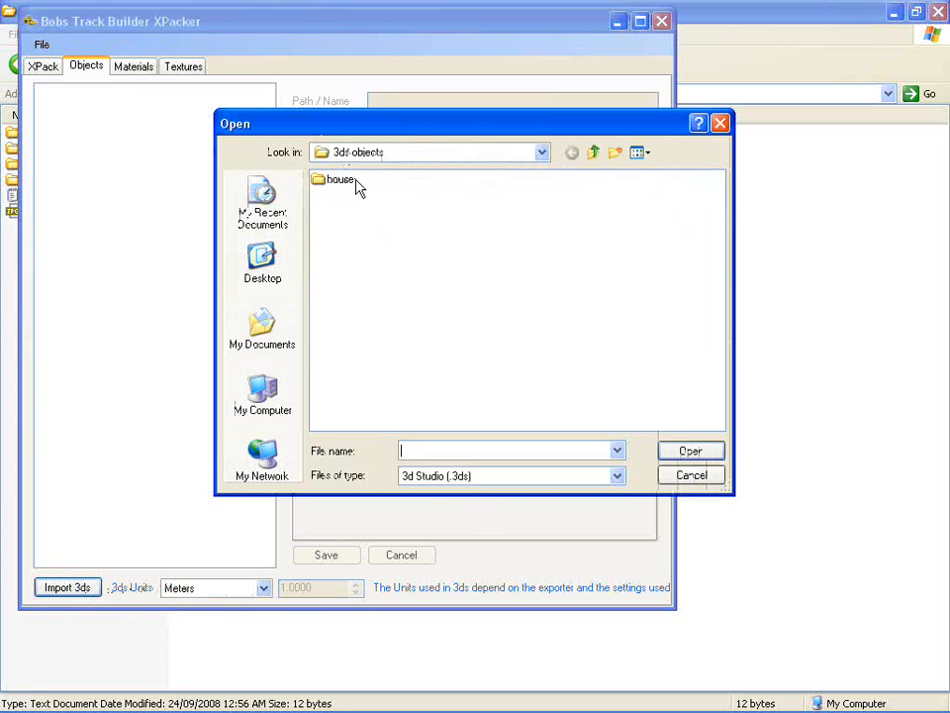
{"action": "double_click", "coordinate": [340, 178]}
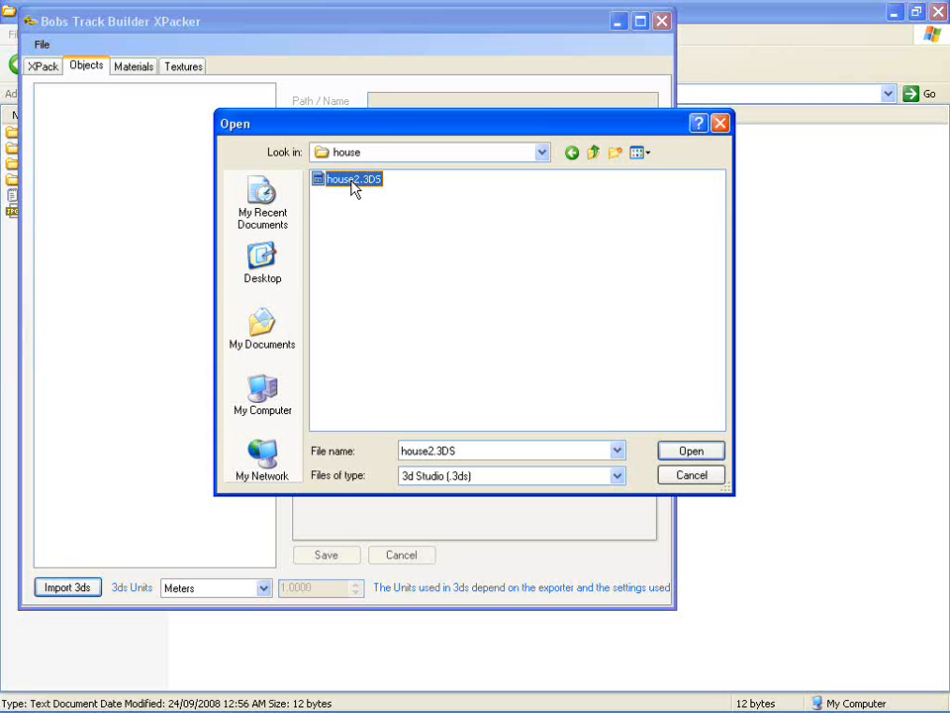
{"action": "left_click", "coordinate": [689, 451]}
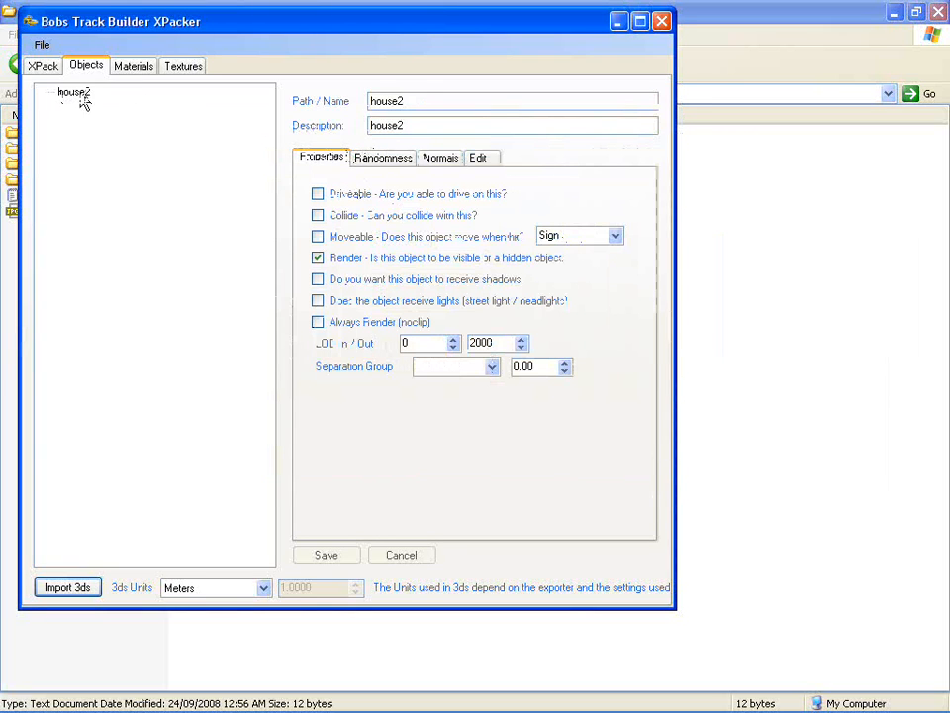
{"action": "mouse_move", "coordinate": [376, 374]}
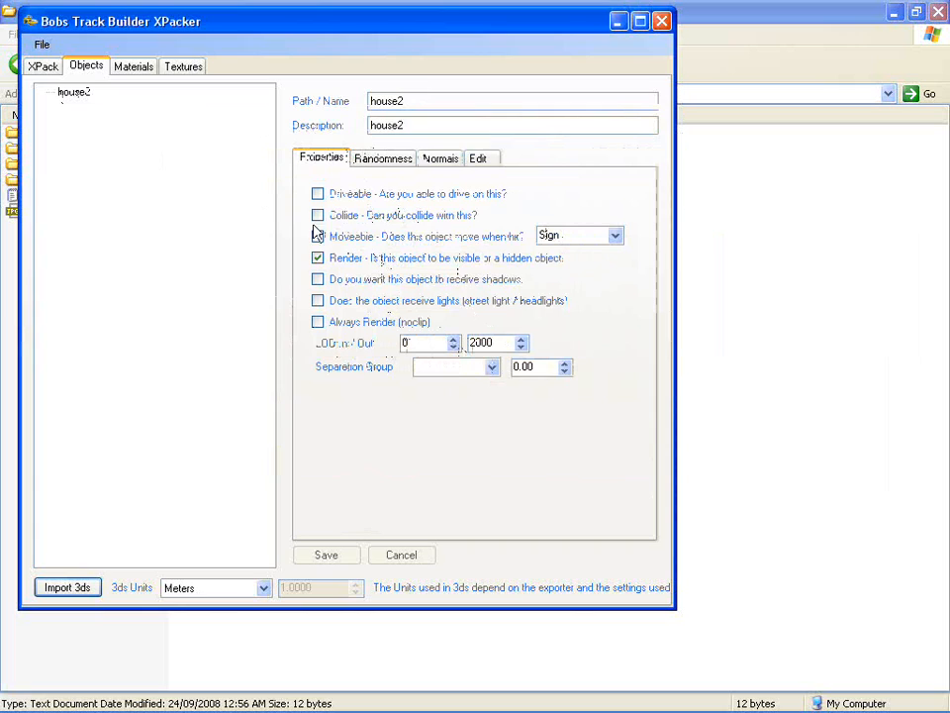
{"action": "mouse_move", "coordinate": [564, 384]}
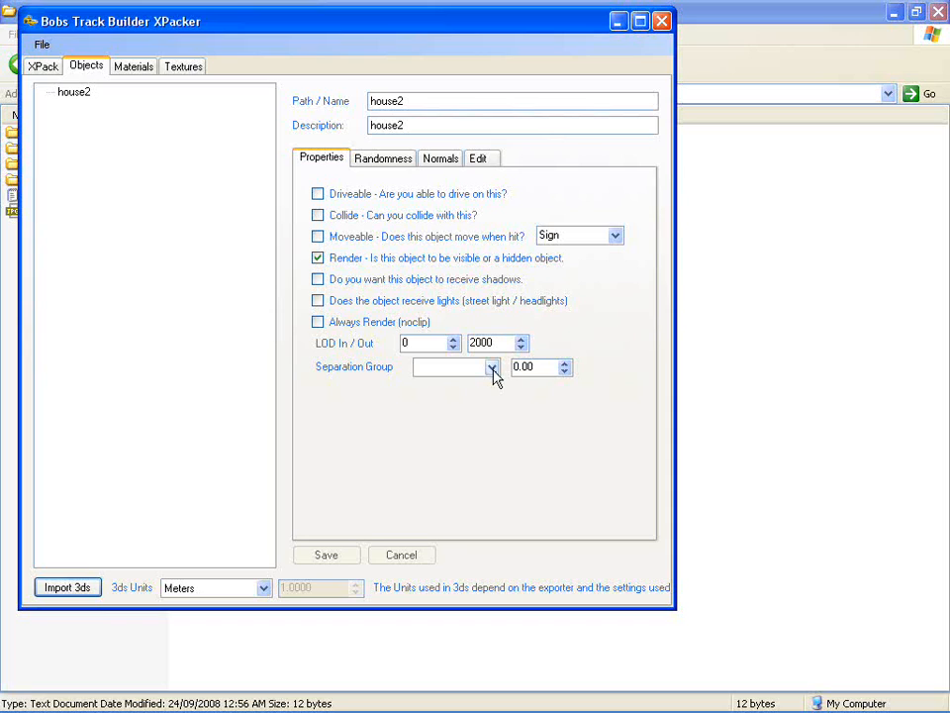
Review separation groups, enter the description Goo description, and move to randomness settings.
{"action": "left_click", "coordinate": [493, 367]}
{"action": "type", "text": "Buildings\\"}
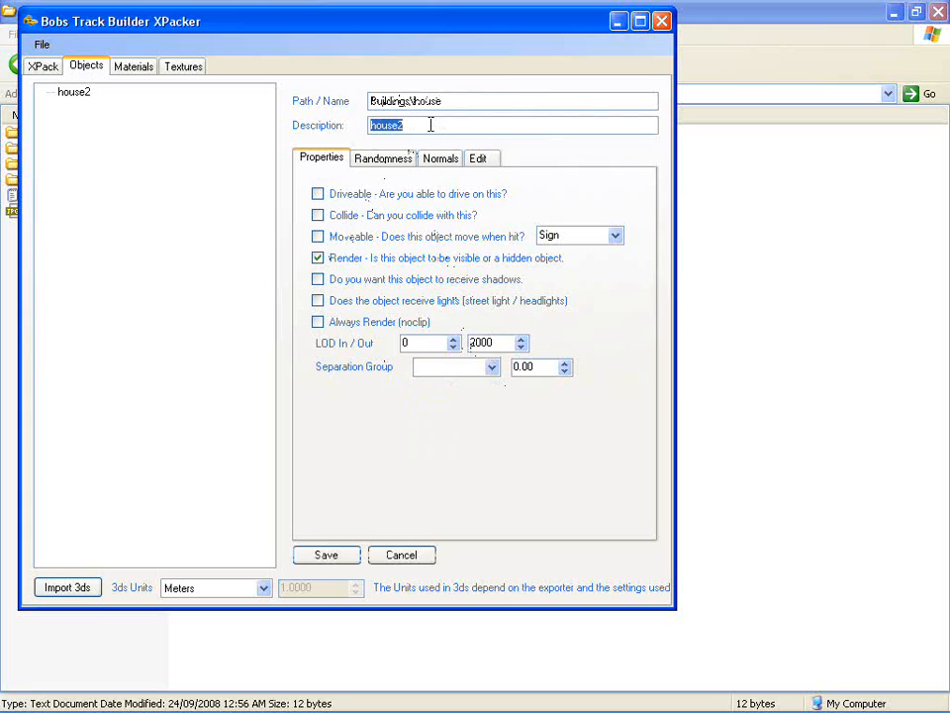
{"action": "type", "text": "Goo desc"}
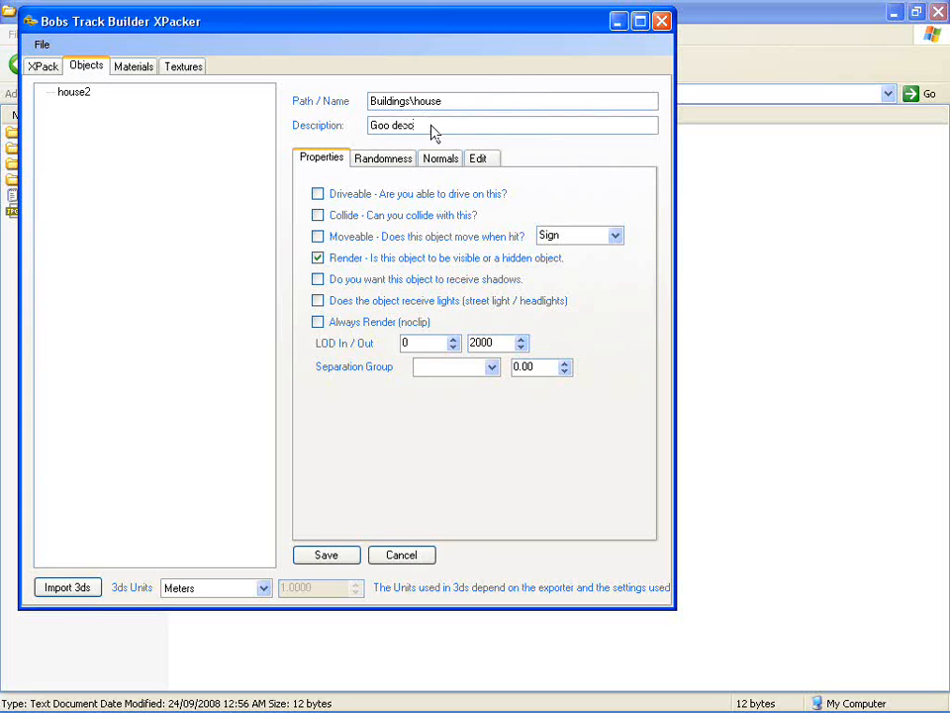
{"action": "type", "text": "ription"}
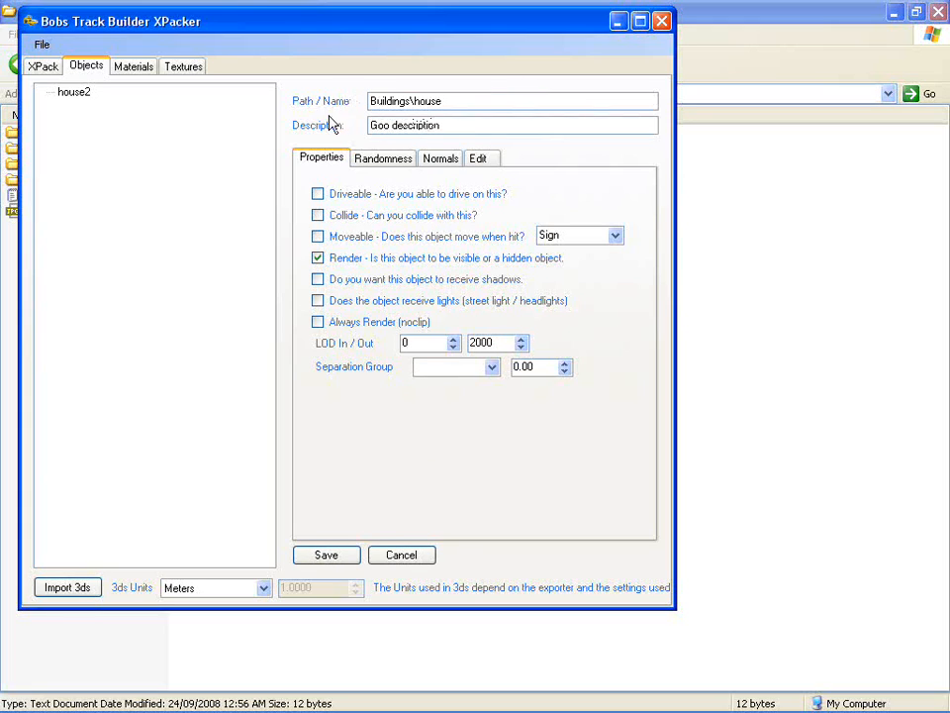
{"action": "left_click", "coordinate": [384, 159]}
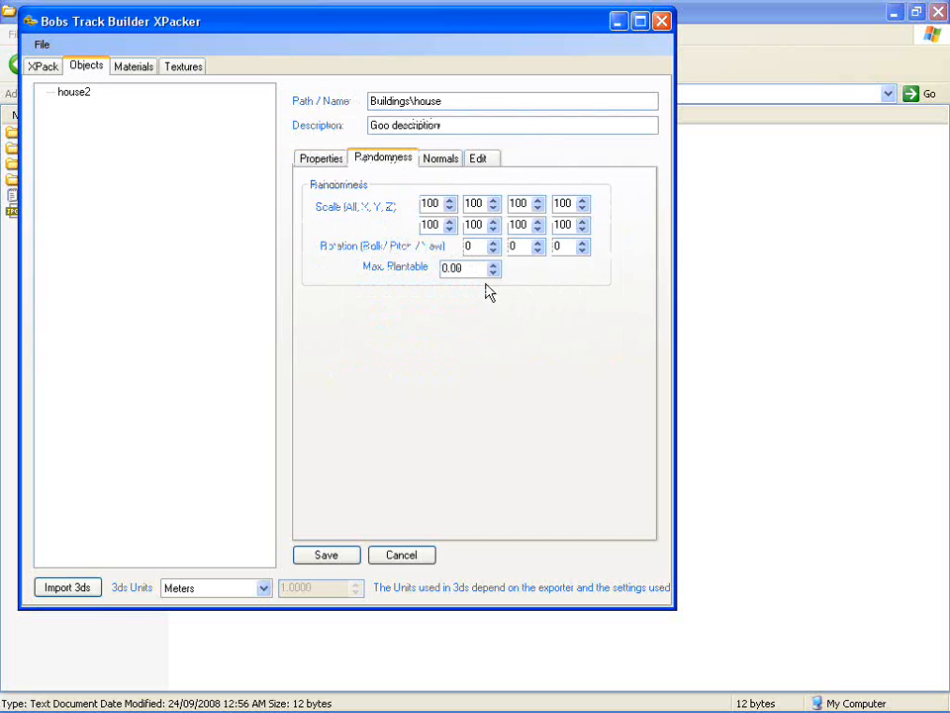
{"action": "mouse_move", "coordinate": [378, 208]}
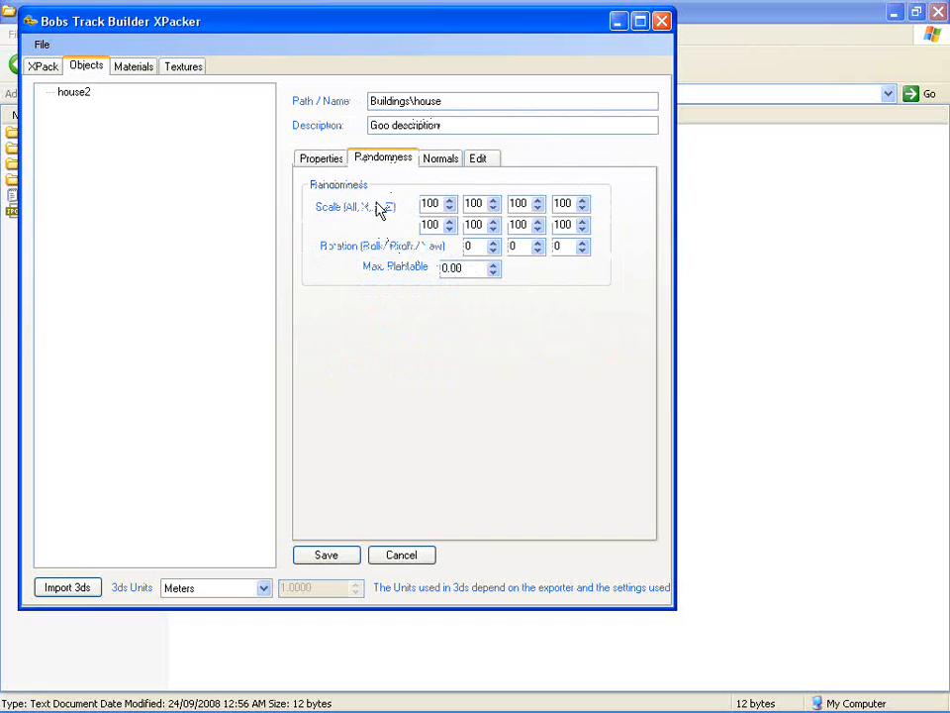
{"action": "mouse_move", "coordinate": [442, 166]}
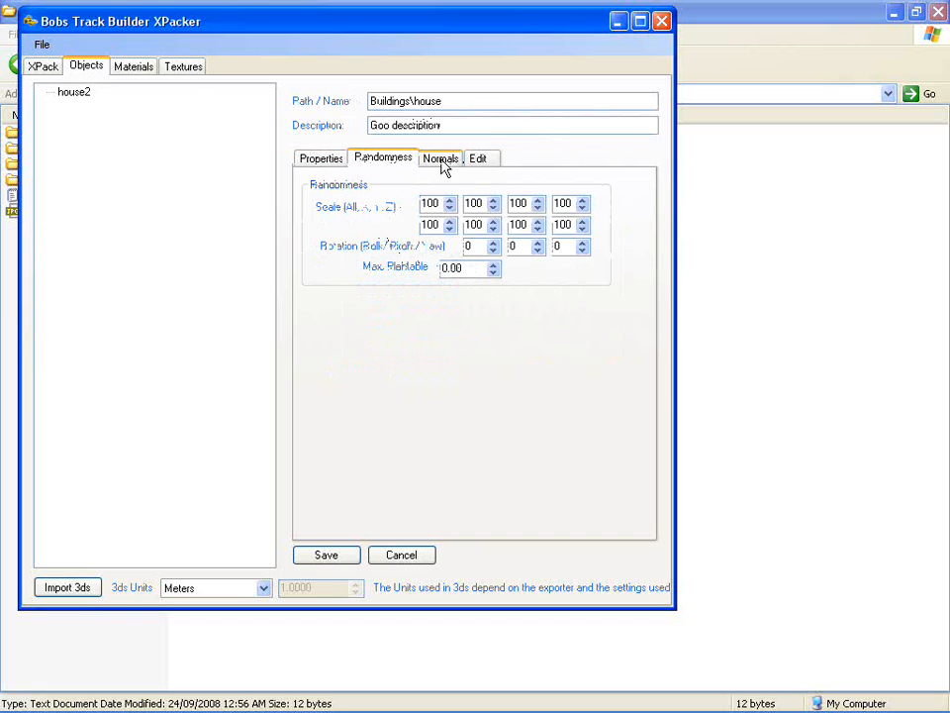
Show the house object's normals settings reporting 2 of 2 PolyLists missing normals.
{"action": "left_click", "coordinate": [439, 158]}
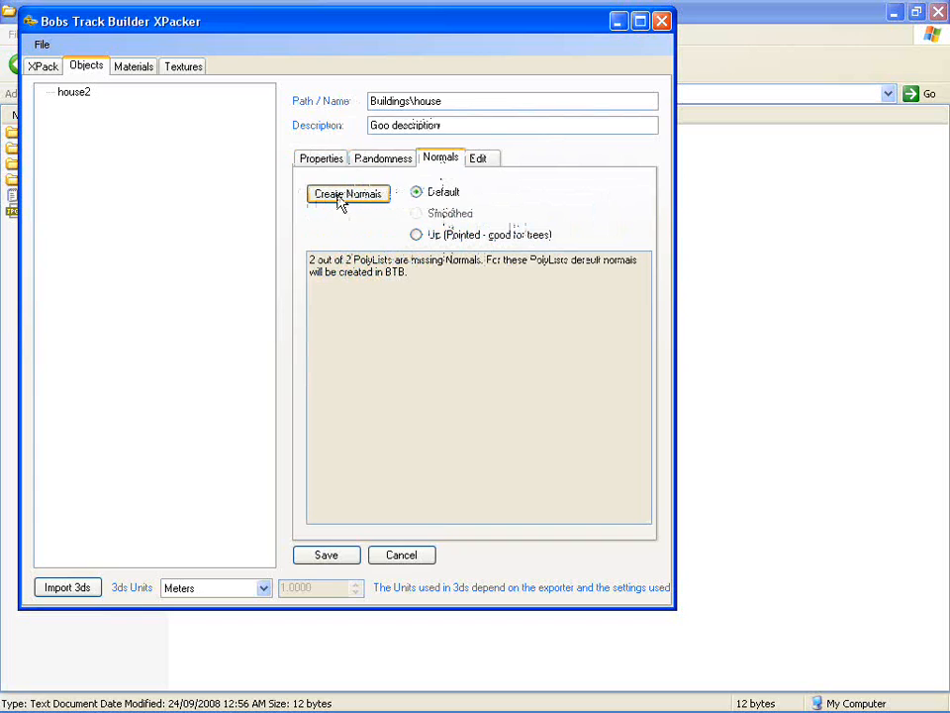
{"action": "mouse_move", "coordinate": [396, 359]}
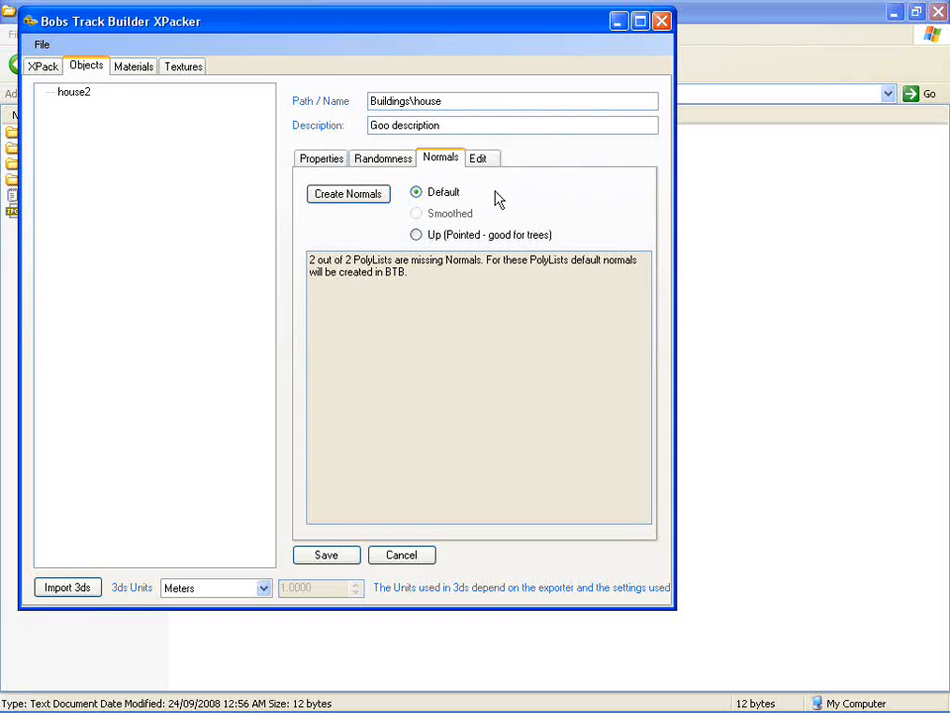
{"action": "mouse_move", "coordinate": [539, 285]}
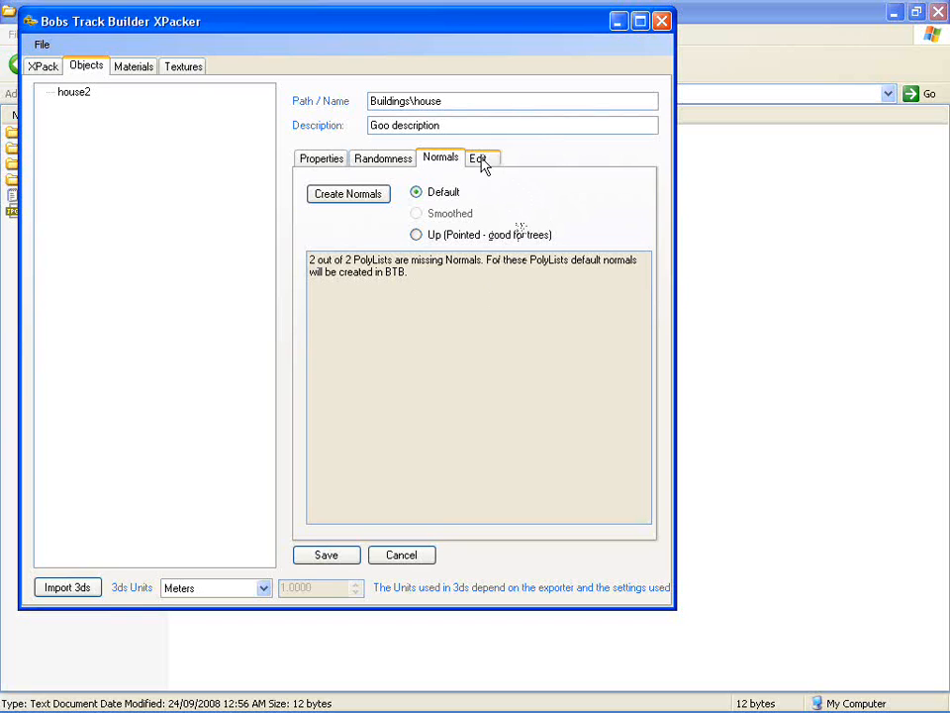
Center the house on the ground, scale it by 2, and save the object.
{"action": "left_click", "coordinate": [479, 159]}
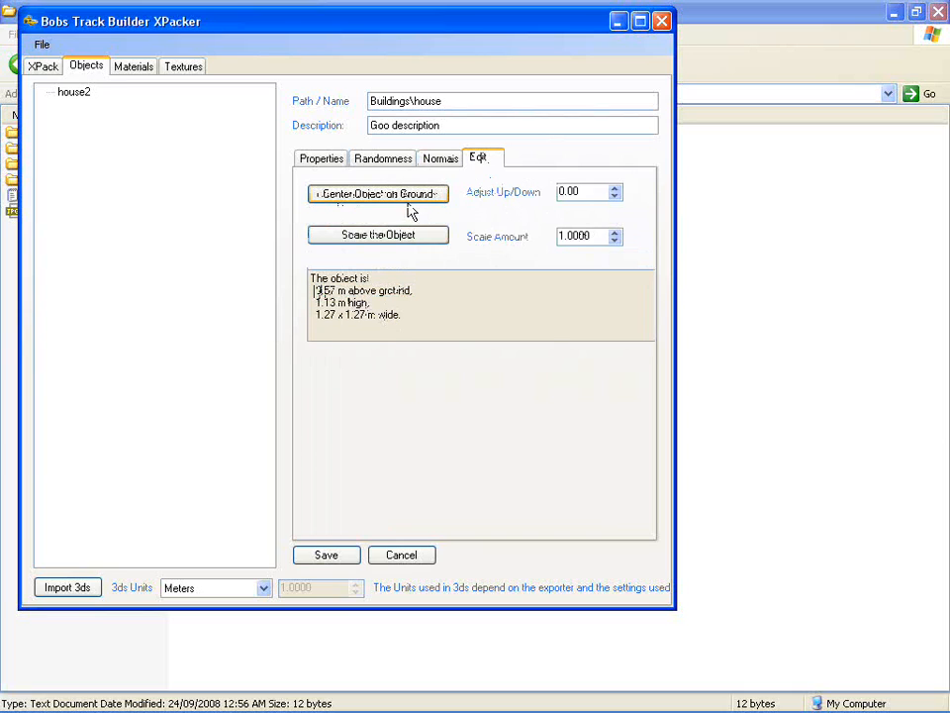
{"action": "left_click", "coordinate": [378, 195]}
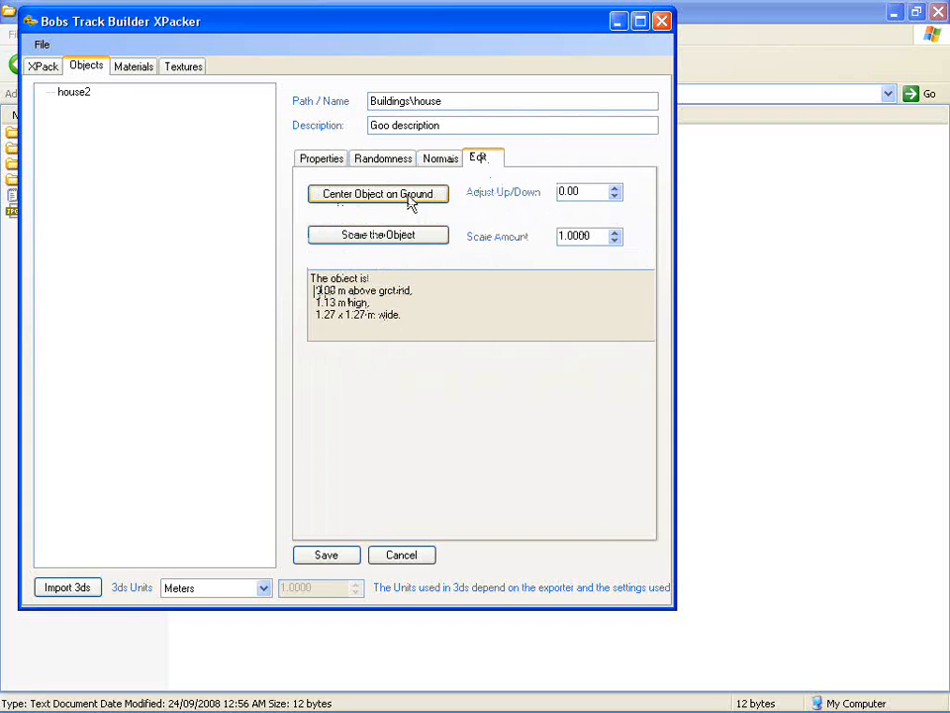
{"action": "left_click", "coordinate": [379, 194]}
{"action": "type", "text": "2"}
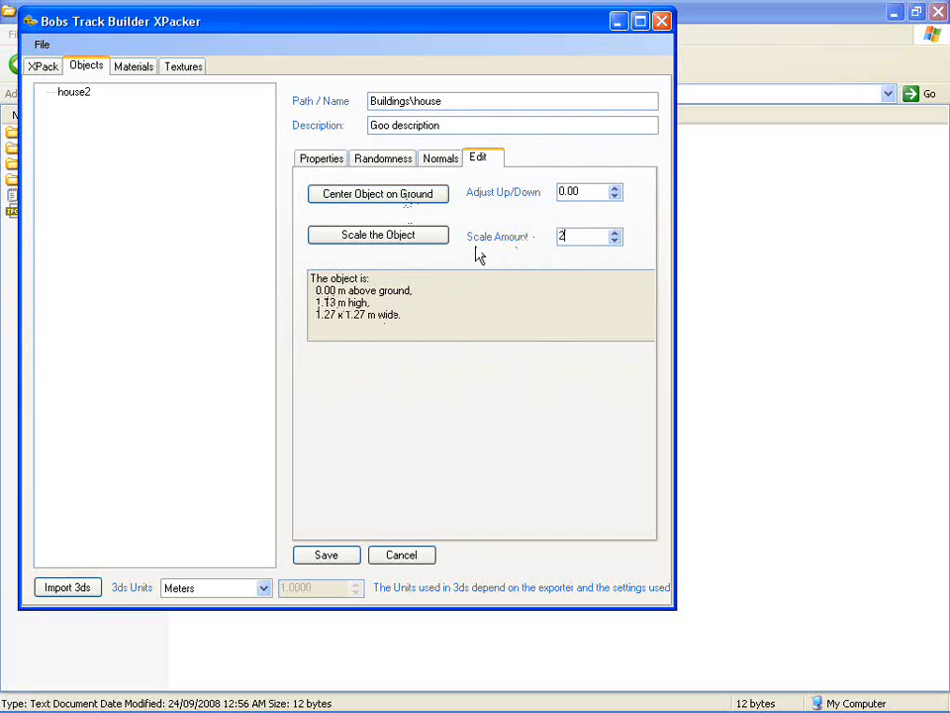
{"action": "left_click", "coordinate": [376, 233]}
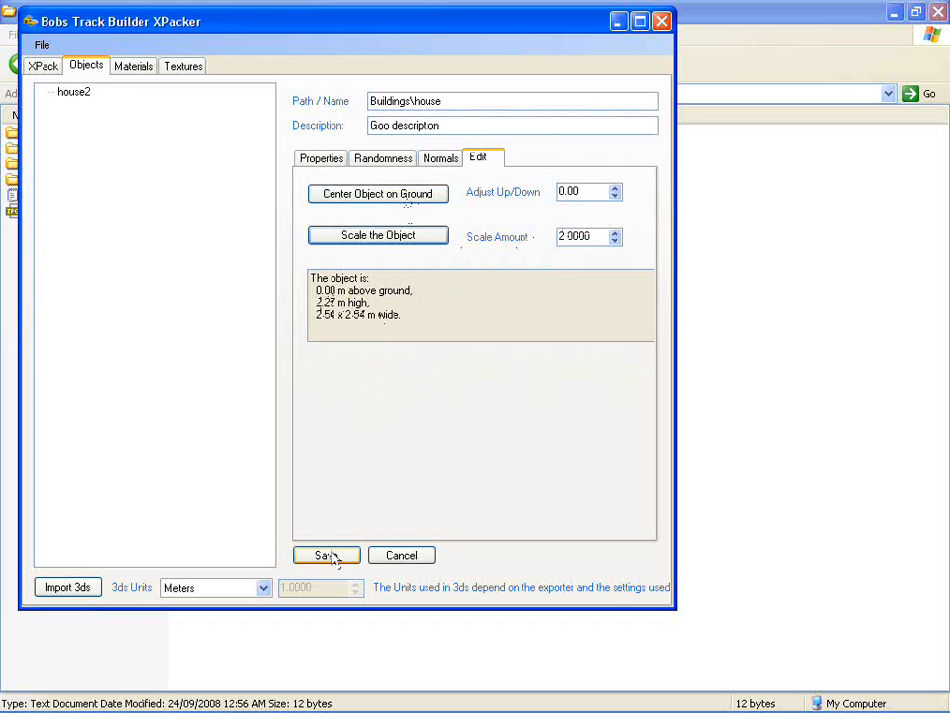
{"action": "left_click", "coordinate": [326, 554]}
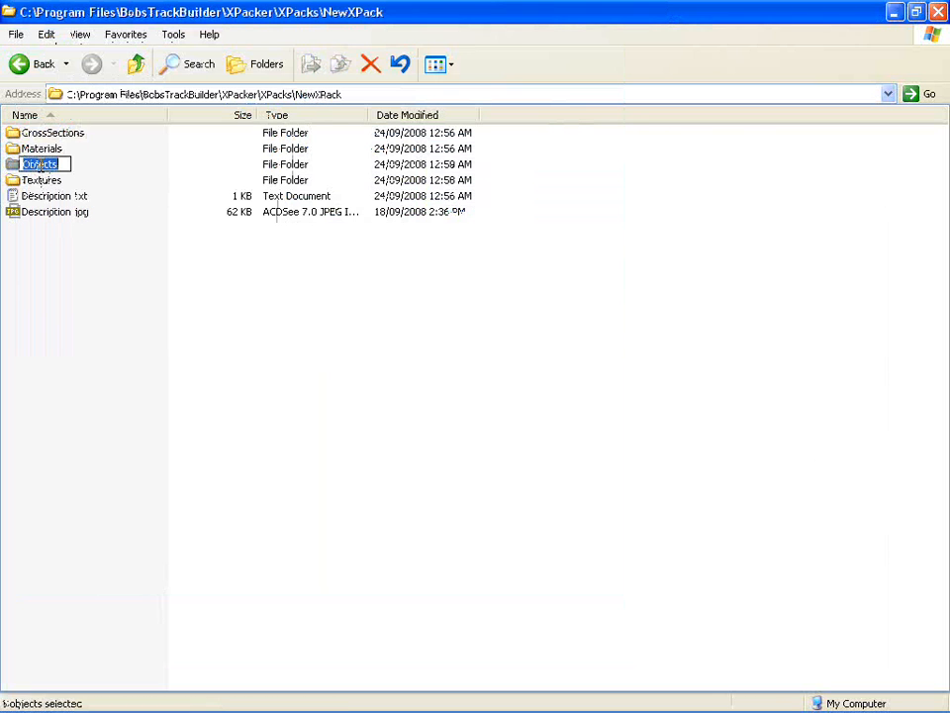
Check house.jpg and house.xml in Objects\Buildings, then save house under Buildings2\house.
{"action": "double_click", "coordinate": [40, 162]}
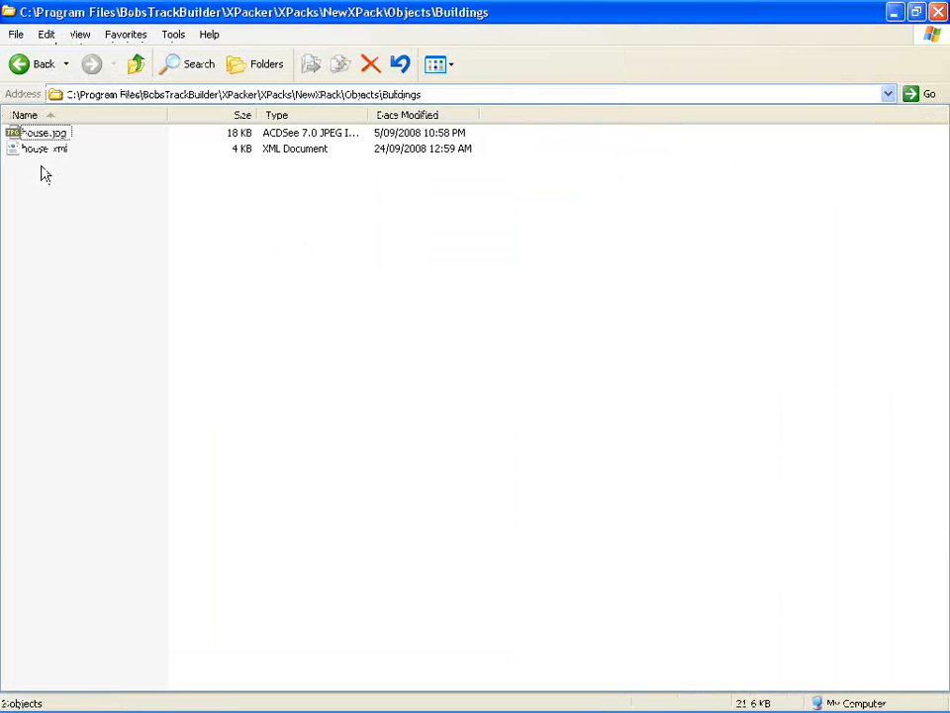
{"action": "left_click", "coordinate": [43, 132]}
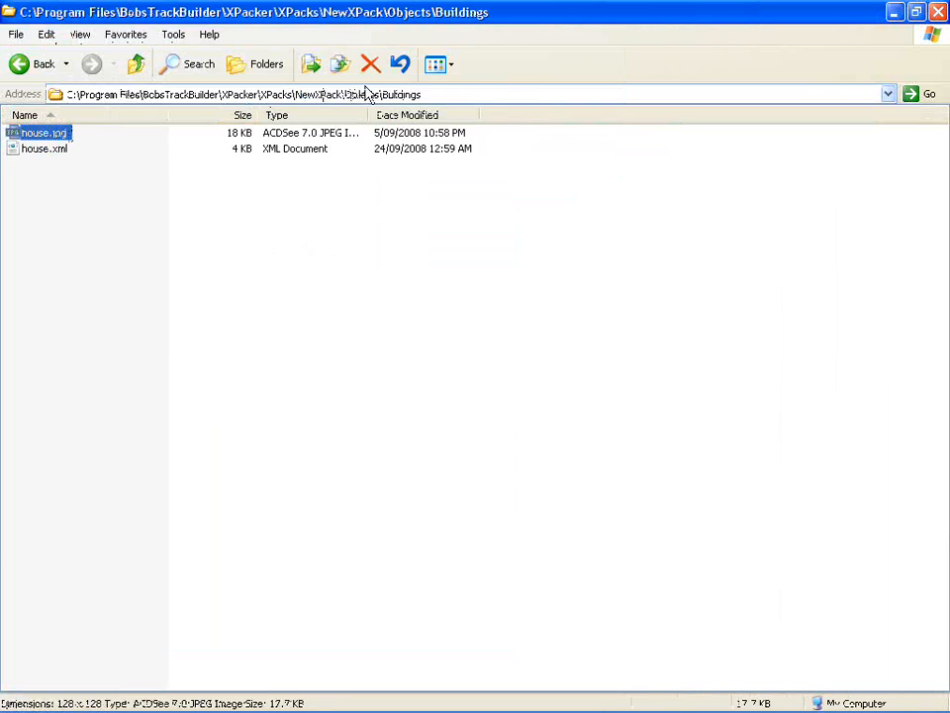
{"action": "mouse_move", "coordinate": [293, 287]}
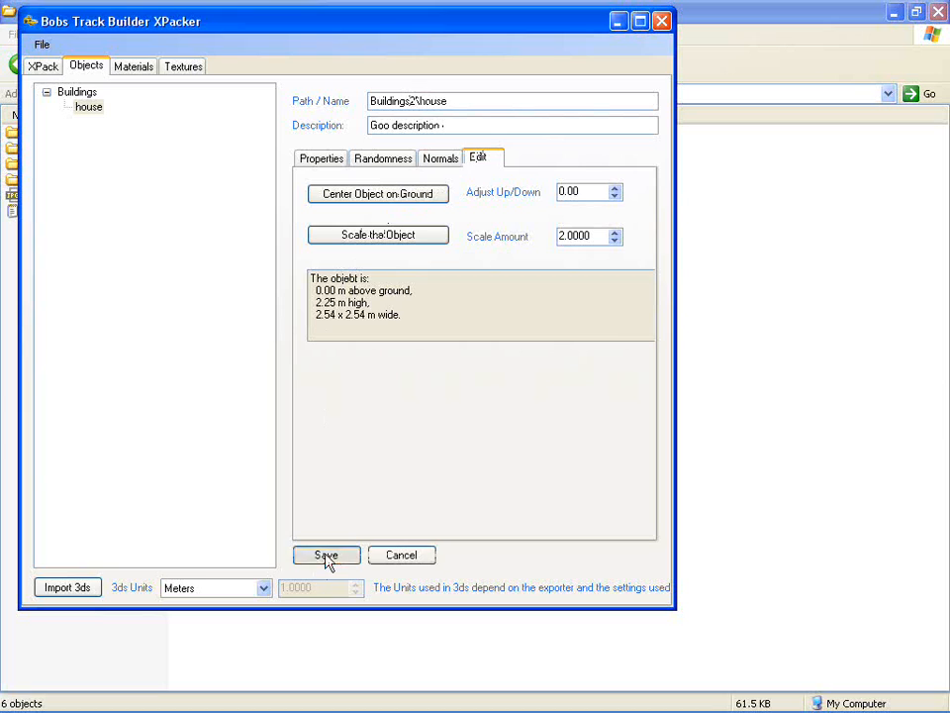
{"action": "left_click", "coordinate": [325, 554]}
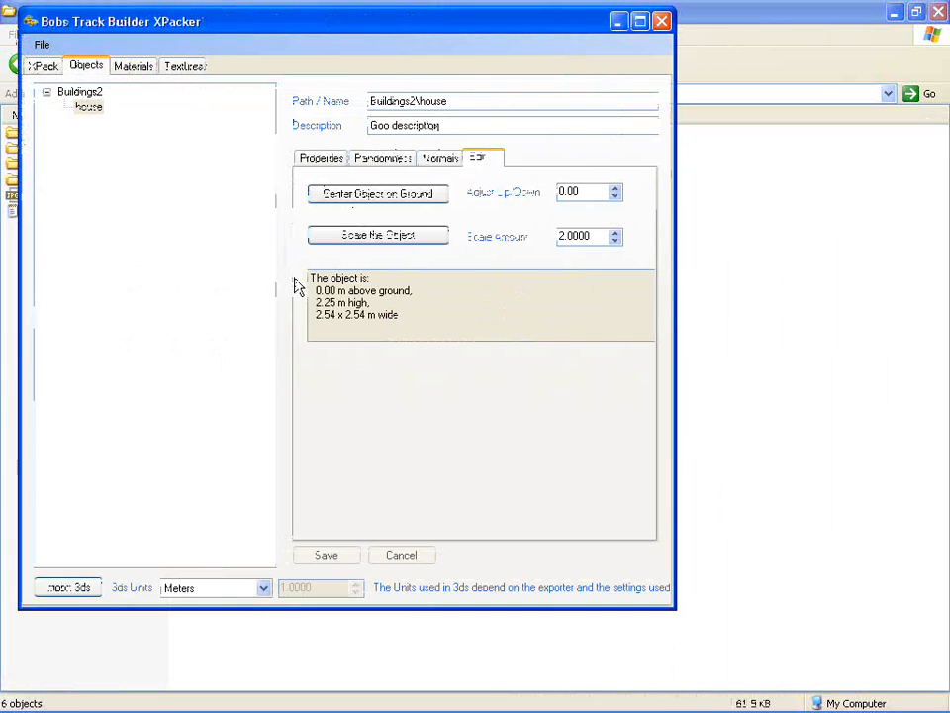
In Materials, expand house2 and save the mat0 material described as Walls.
{"action": "left_click", "coordinate": [135, 67]}
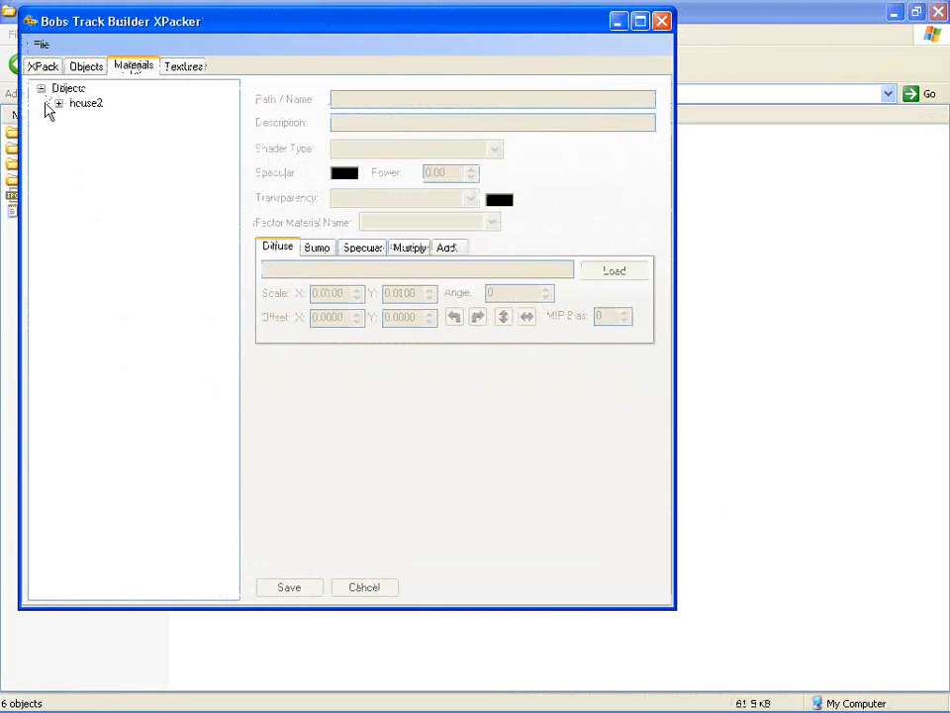
{"action": "left_click", "coordinate": [59, 103]}
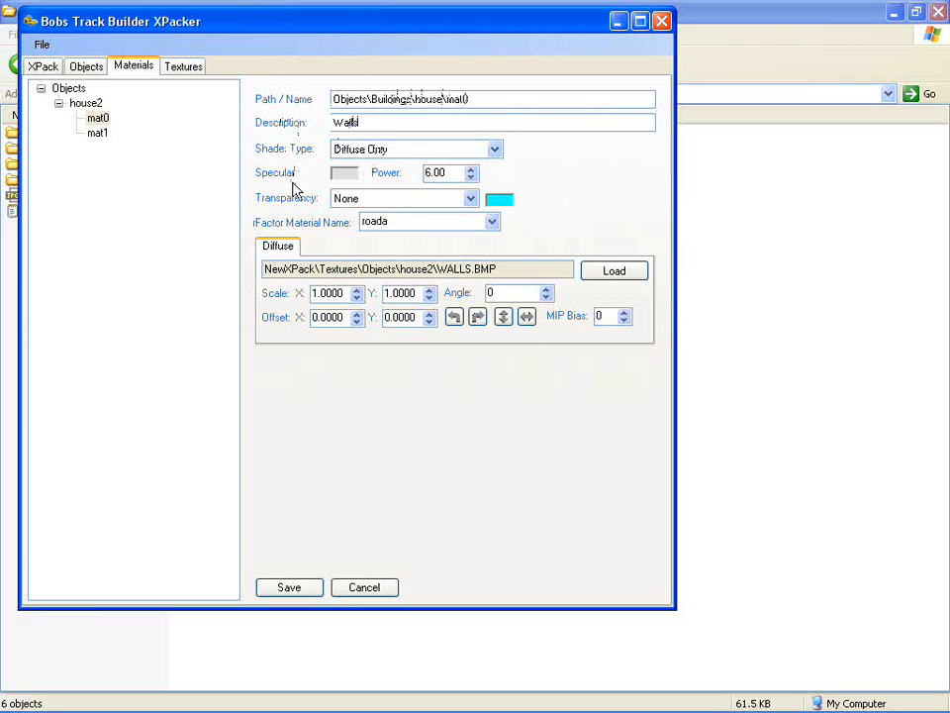
{"action": "left_click", "coordinate": [289, 586]}
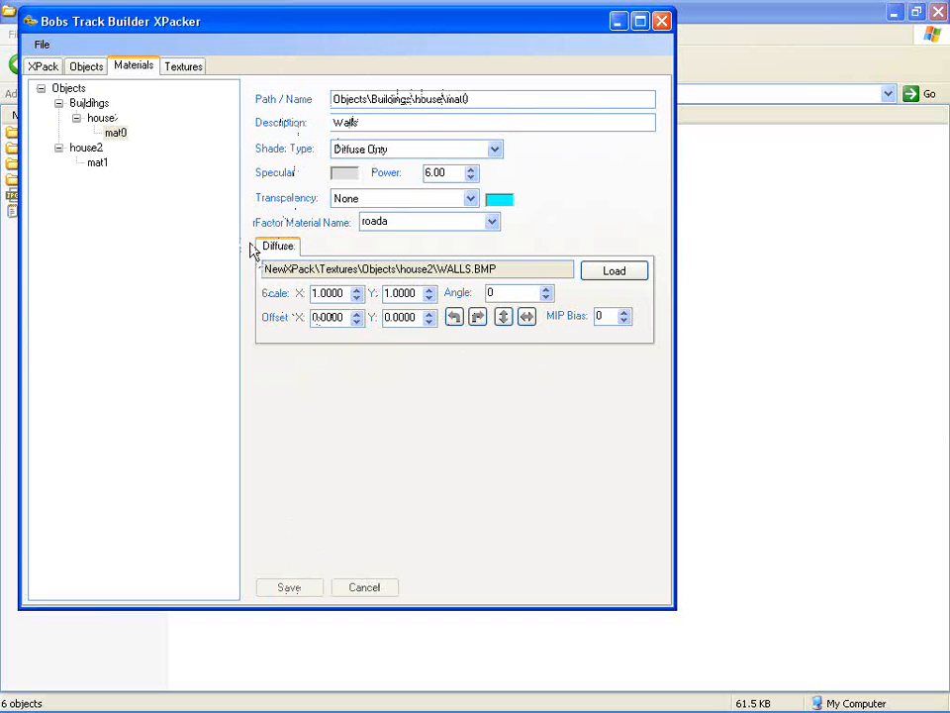
Try the diffuse-and-bump shader type, dismiss its warning, and keep roada as physics material.
{"action": "left_click", "coordinate": [493, 149]}
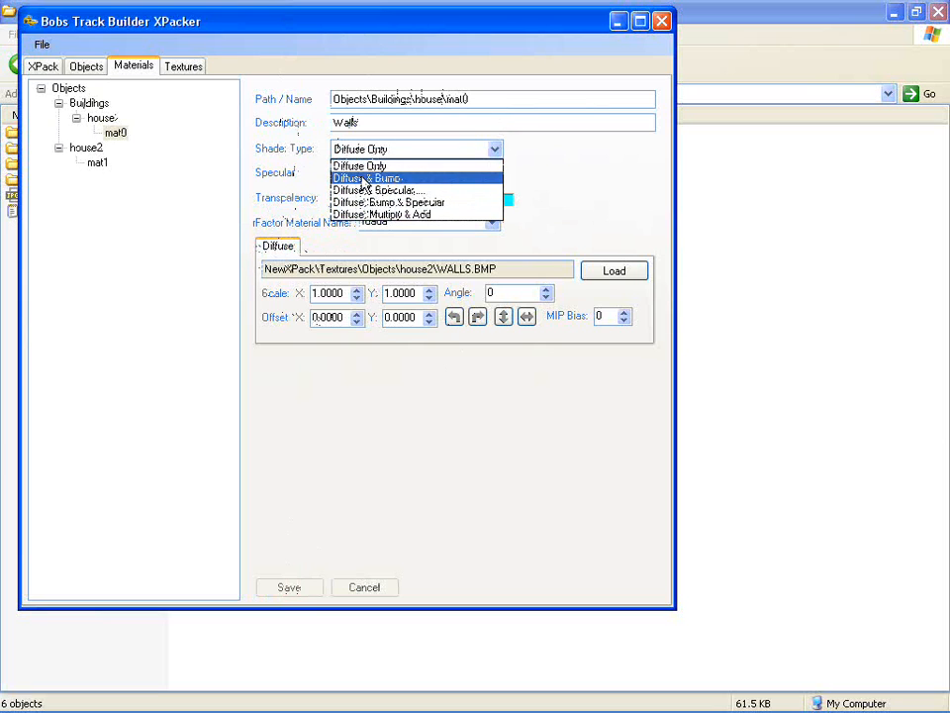
{"action": "left_click", "coordinate": [368, 178]}
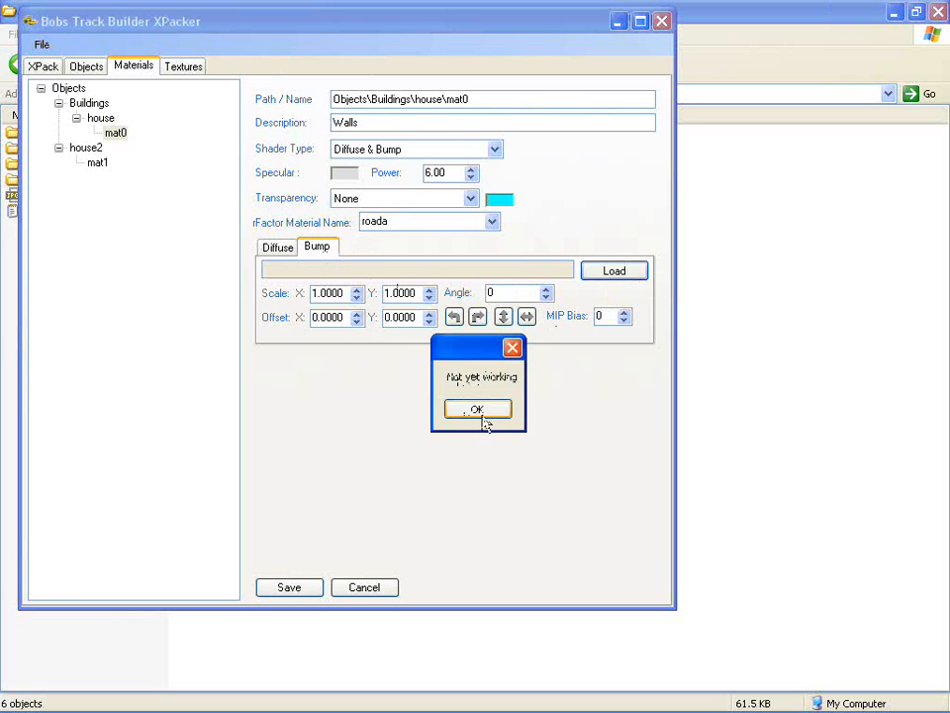
{"action": "left_click", "coordinate": [477, 408]}
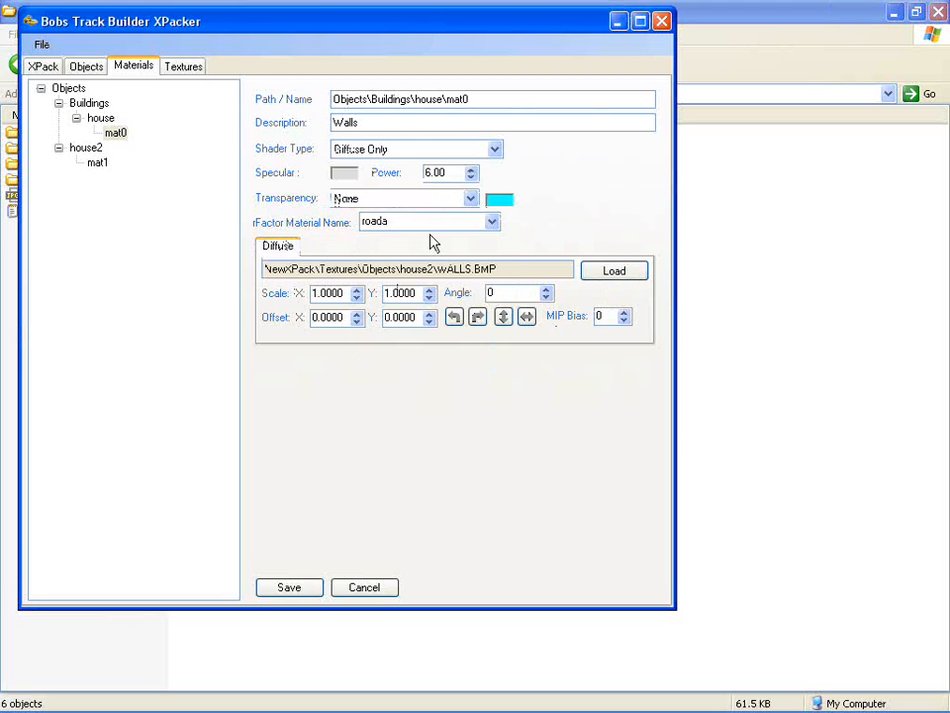
{"action": "mouse_move", "coordinate": [329, 188]}
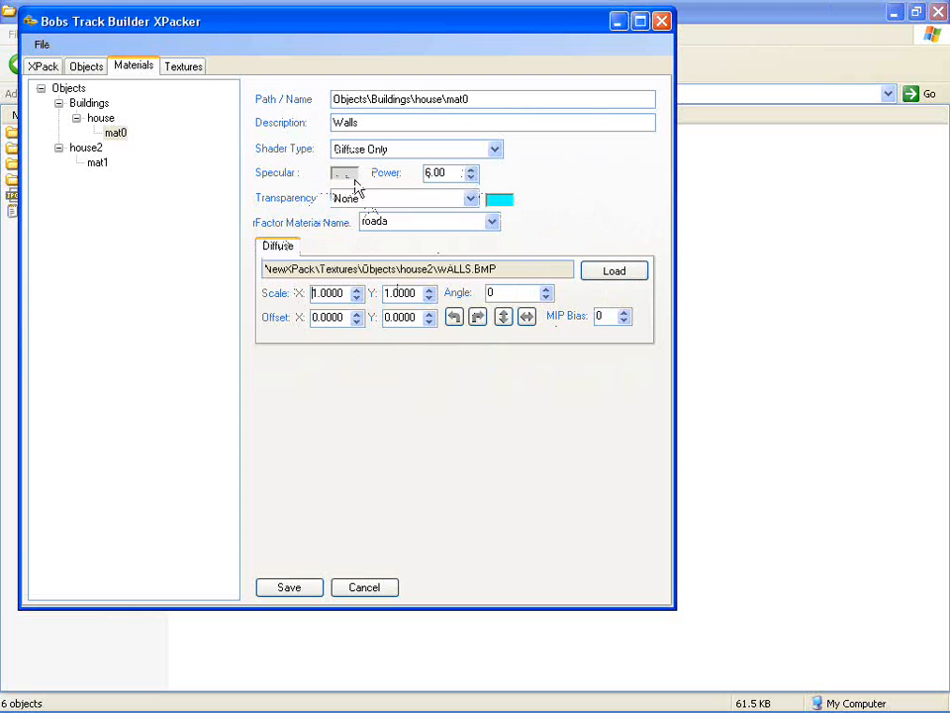
{"action": "left_click", "coordinate": [491, 222]}
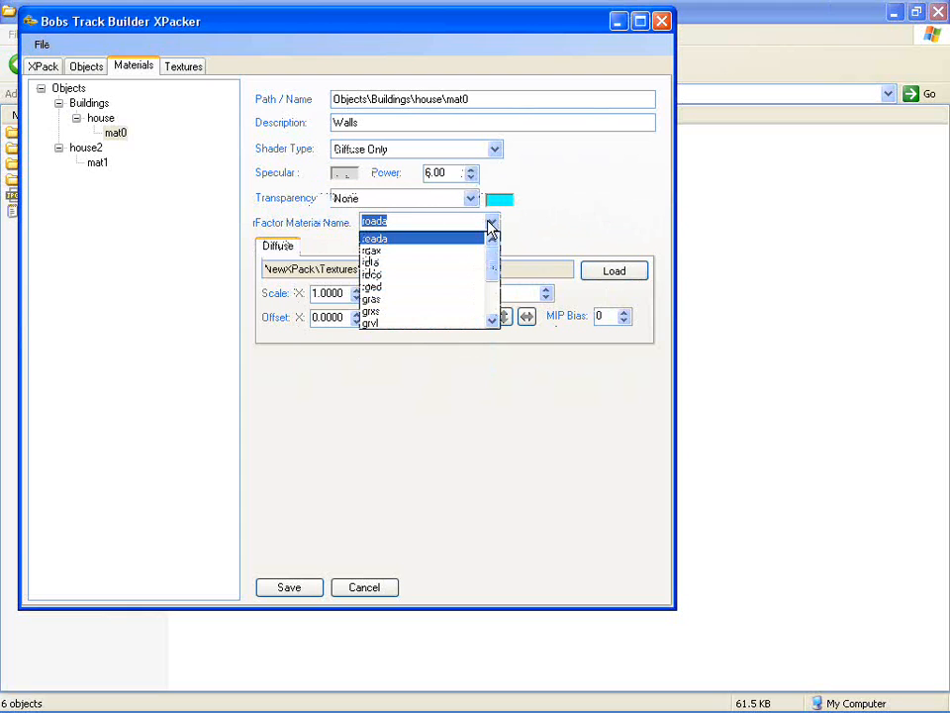
{"action": "left_click", "coordinate": [374, 237]}
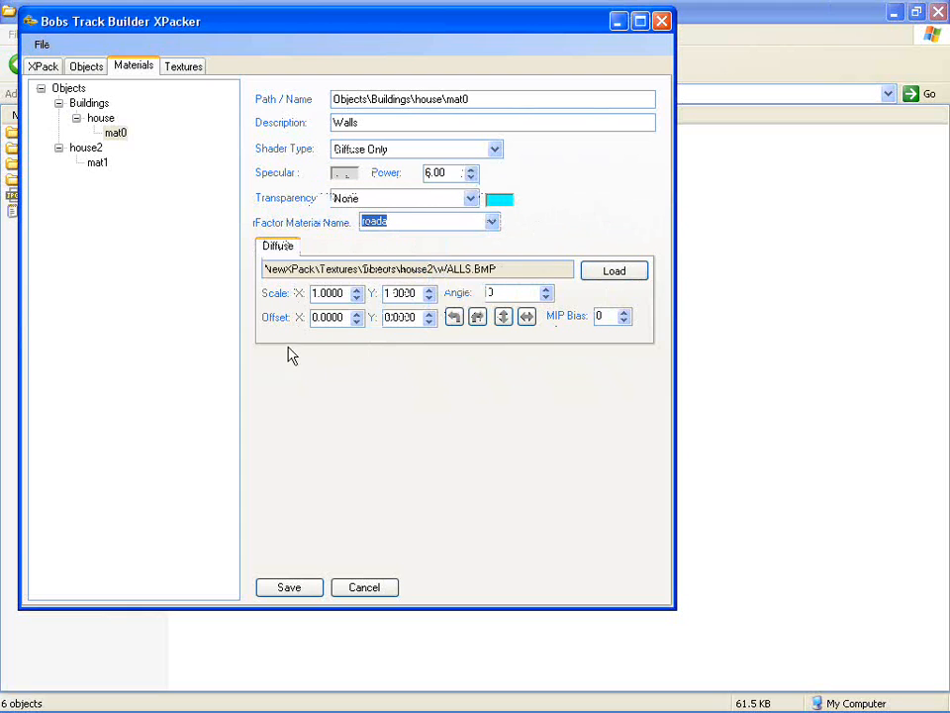
Select house2's mat1 material, which shows ROOF.BMP as its diffuse texture.
{"action": "left_click", "coordinate": [97, 163]}
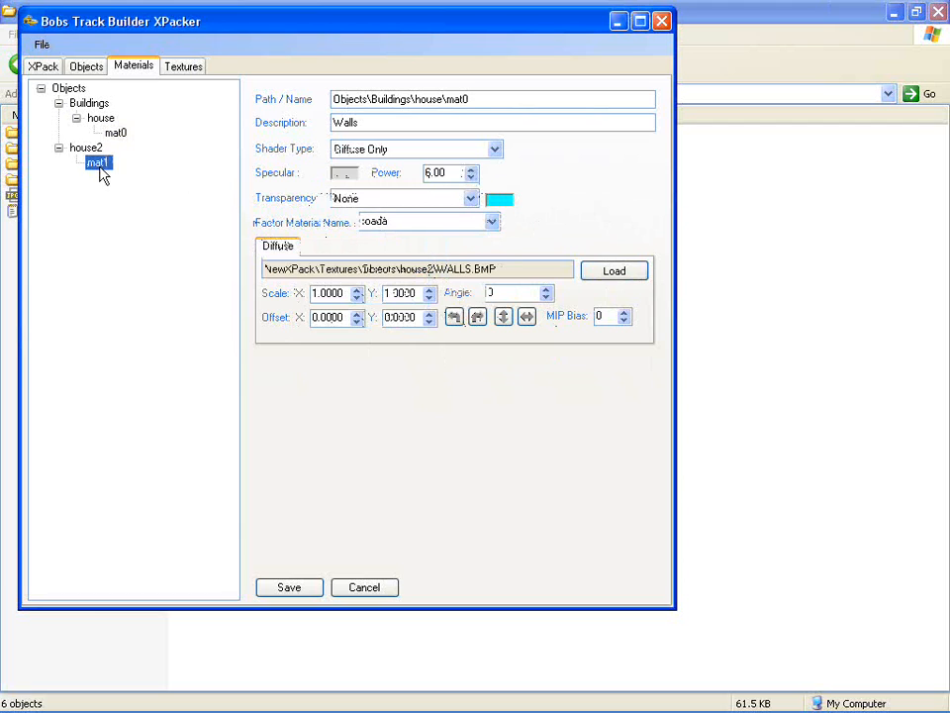
{"action": "left_click", "coordinate": [97, 162]}
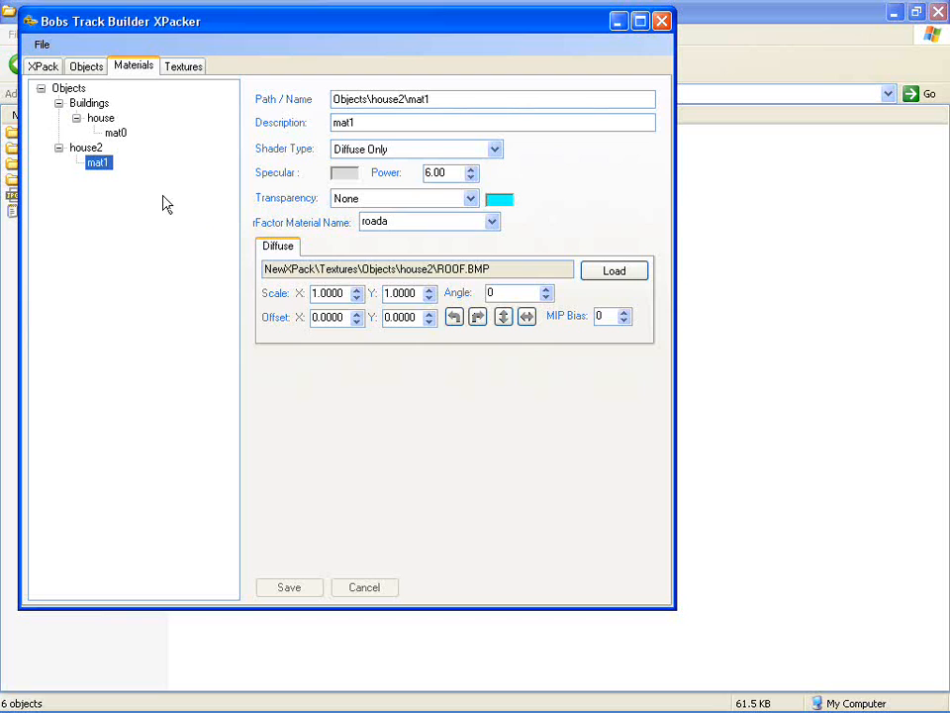
{"action": "left_click", "coordinate": [182, 67]}
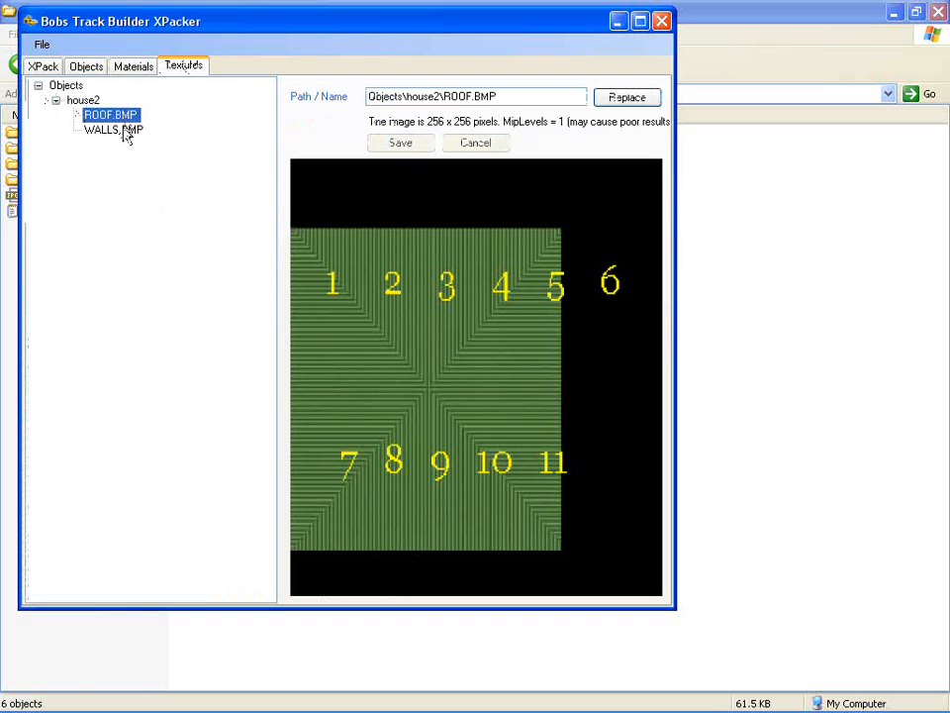
{"action": "left_click", "coordinate": [110, 131]}
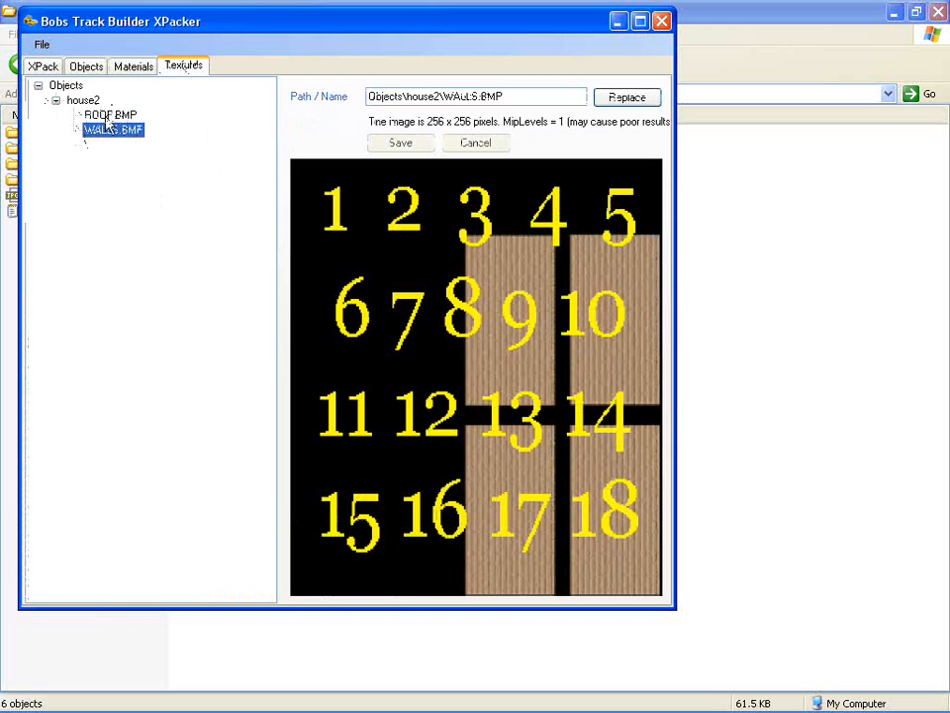
{"action": "mouse_move", "coordinate": [499, 130]}
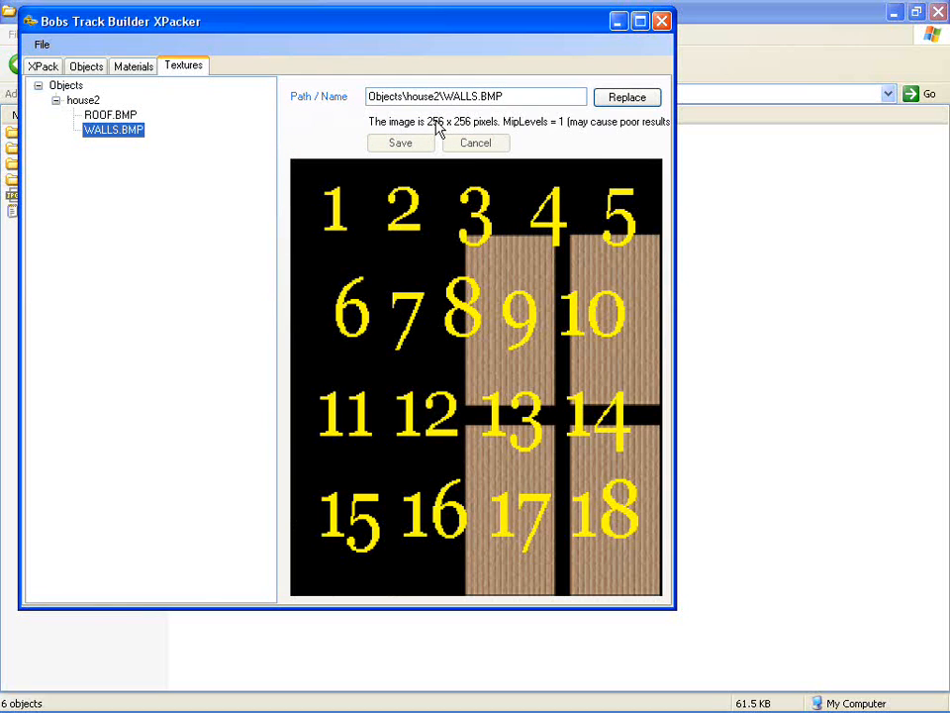
{"action": "left_click", "coordinate": [132, 66]}
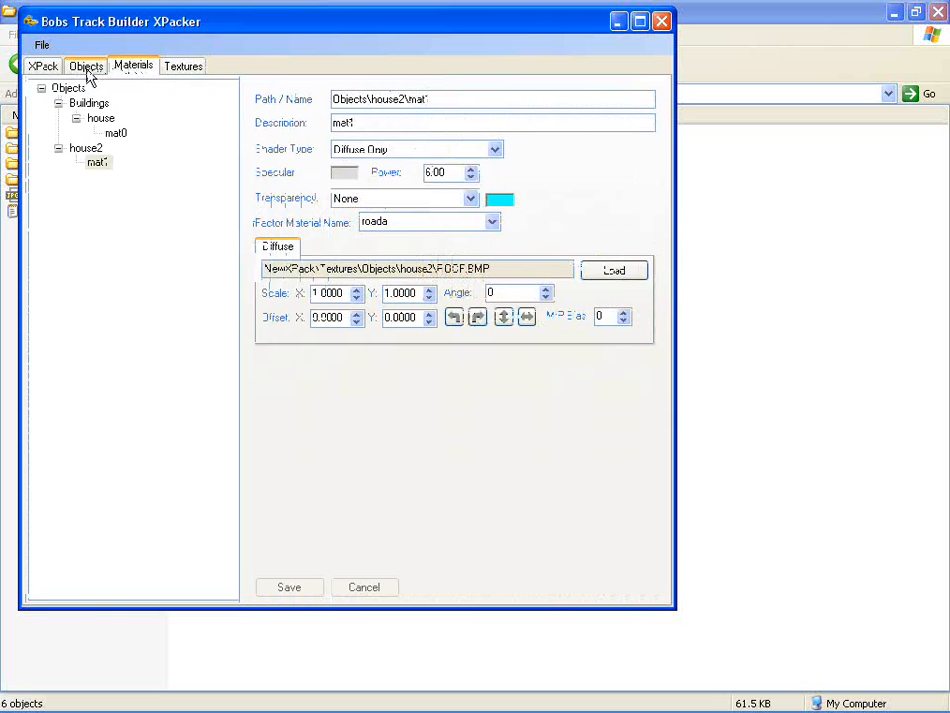
Review the XPack and Materials details, then zip to BTB overwriting NewXPack.zip.
{"action": "left_click", "coordinate": [44, 67]}
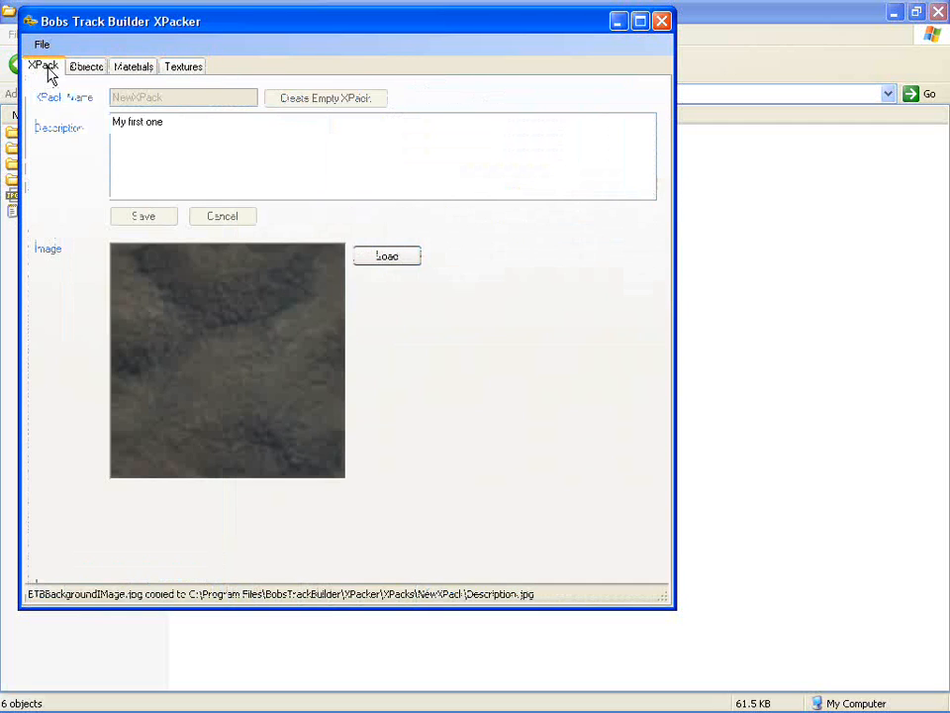
{"action": "left_click", "coordinate": [132, 68]}
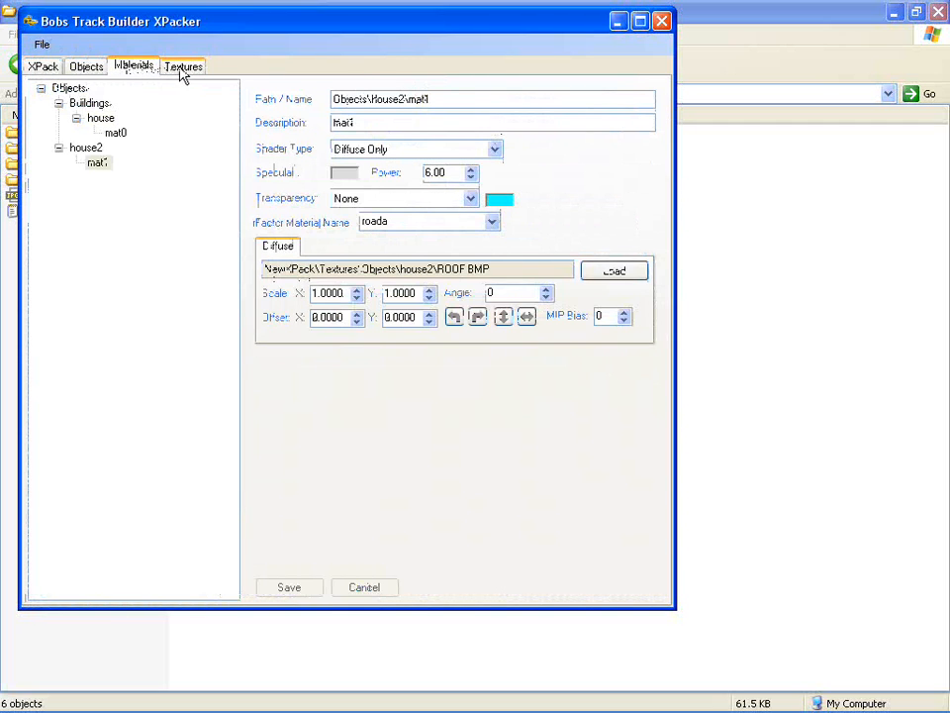
{"action": "left_click", "coordinate": [43, 66]}
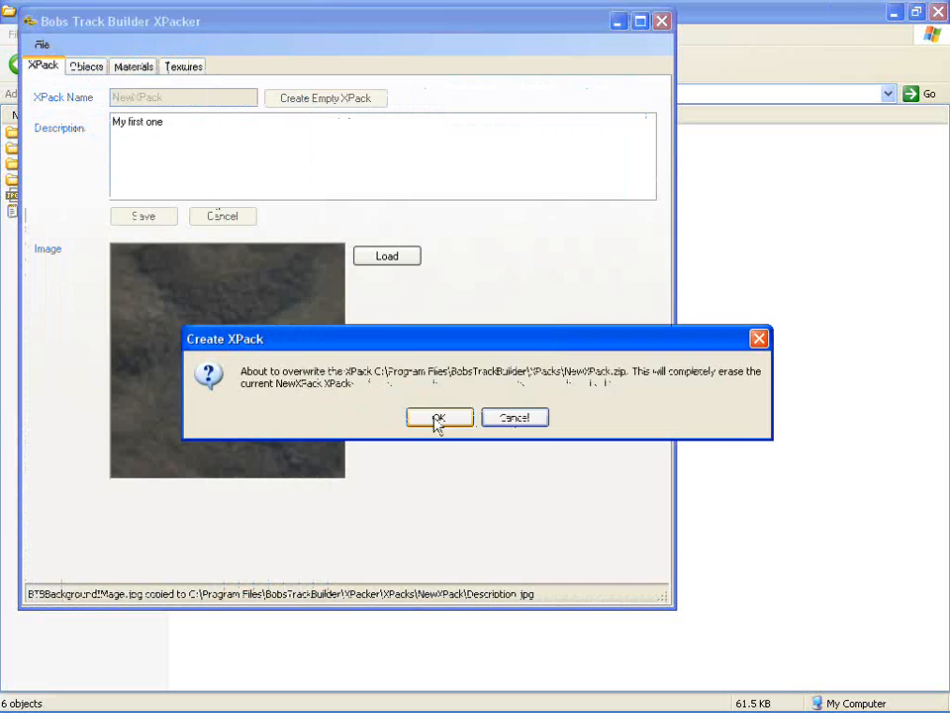
{"action": "left_click", "coordinate": [439, 416]}
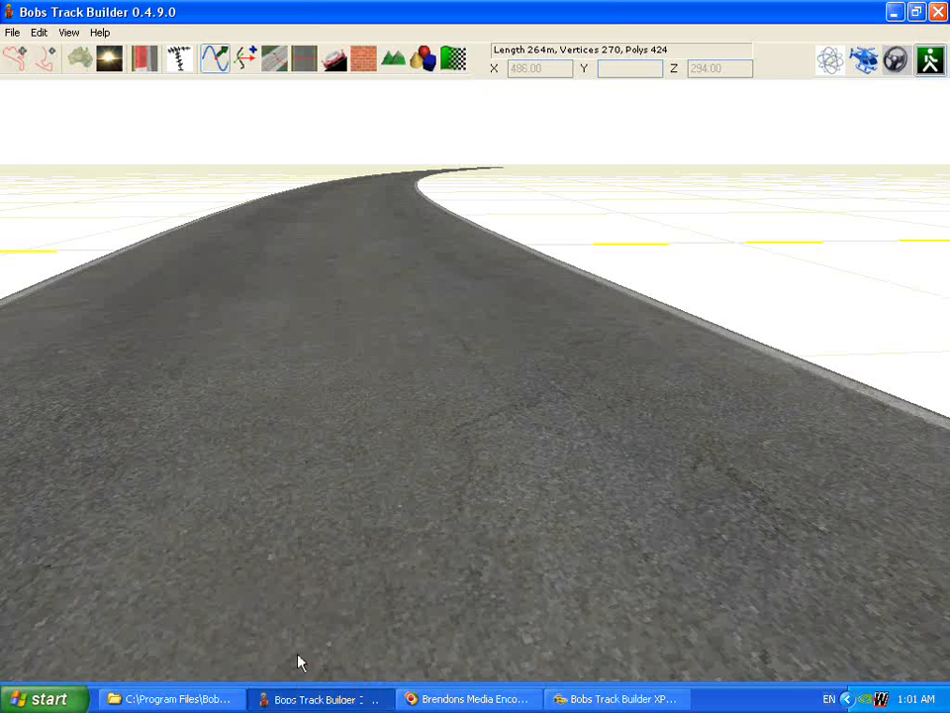
Enable NewXPack in the project's Expansion Packs list.
{"action": "left_click", "coordinate": [12, 32]}
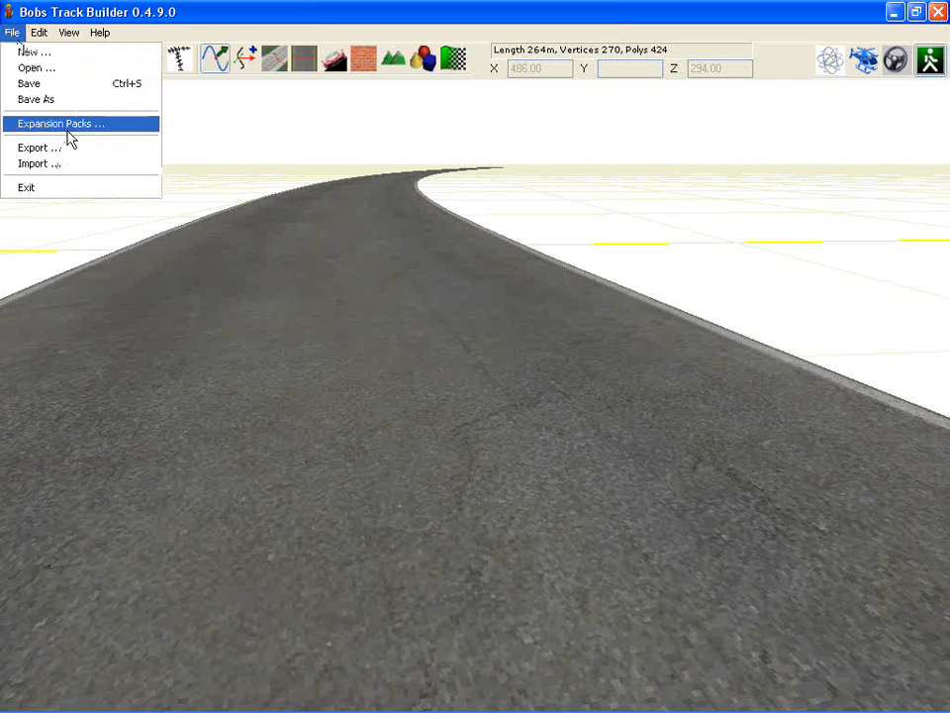
{"action": "left_click", "coordinate": [60, 123]}
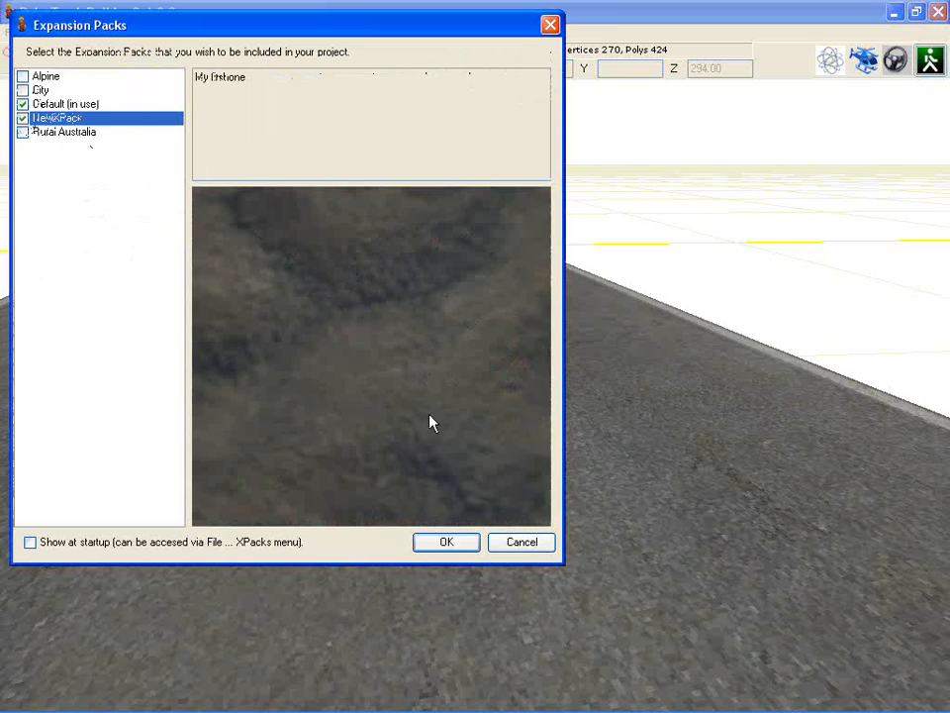
{"action": "left_click", "coordinate": [445, 543]}
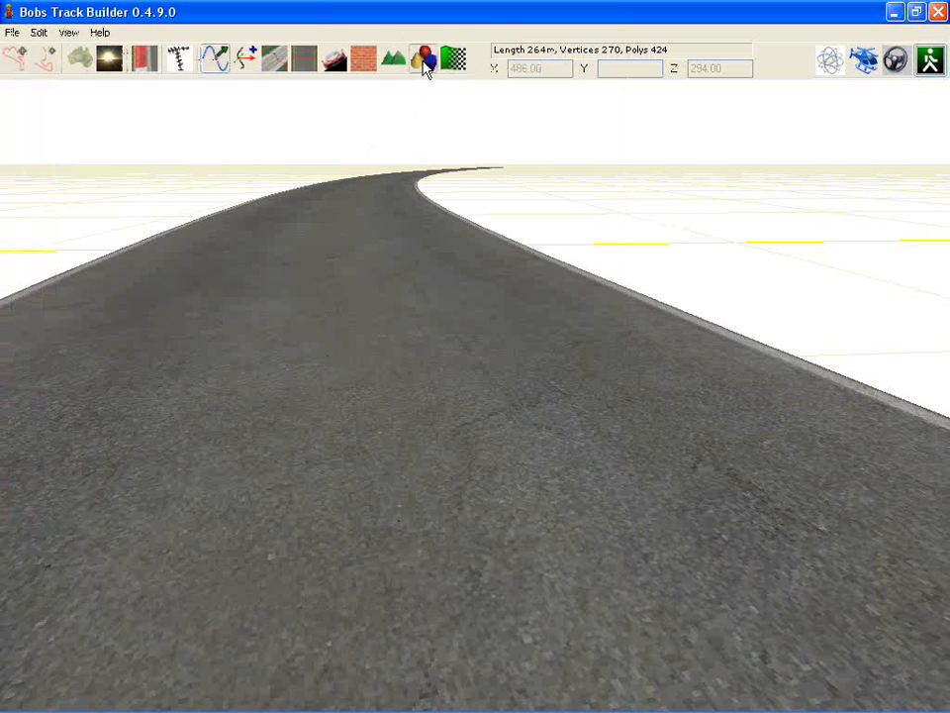
Place the NewXPack Buildings2 house object beside the road track.
{"action": "left_click", "coordinate": [422, 60]}
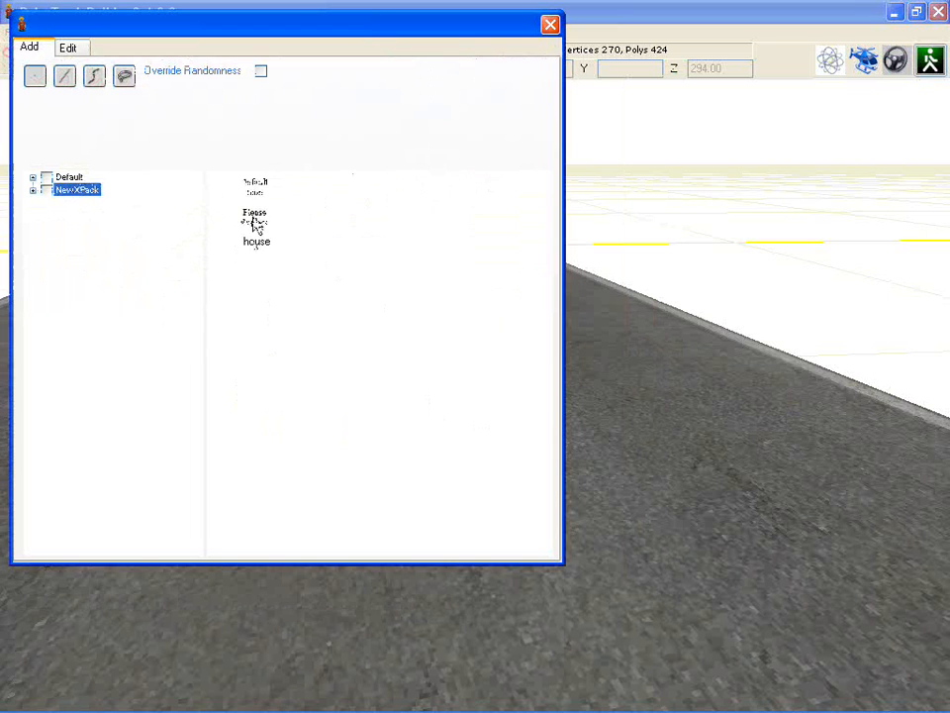
{"action": "left_click", "coordinate": [32, 191]}
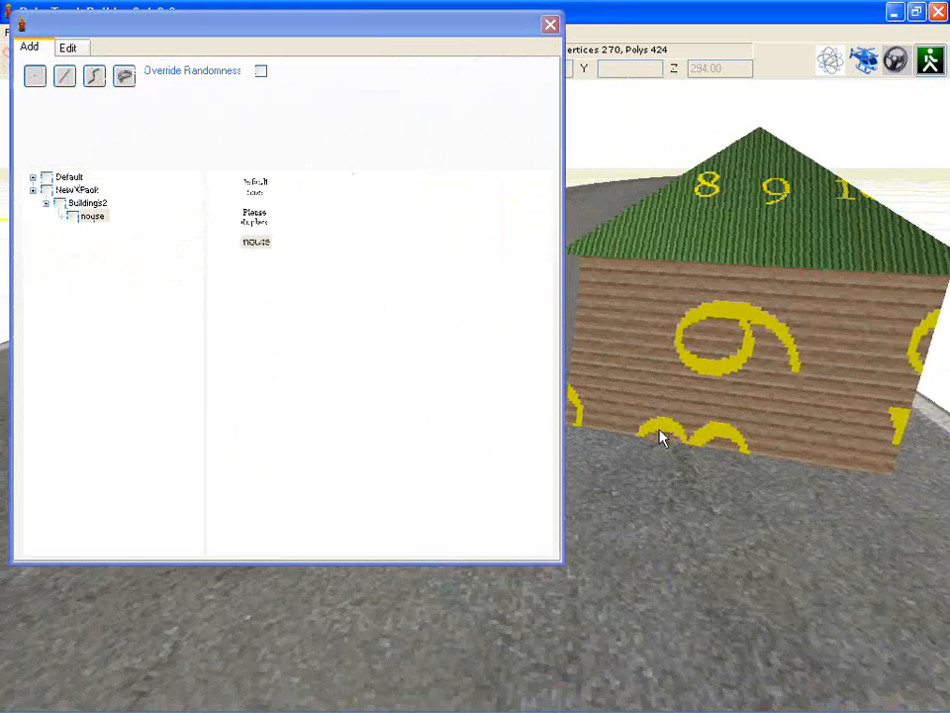
{"action": "left_click", "coordinate": [550, 24]}
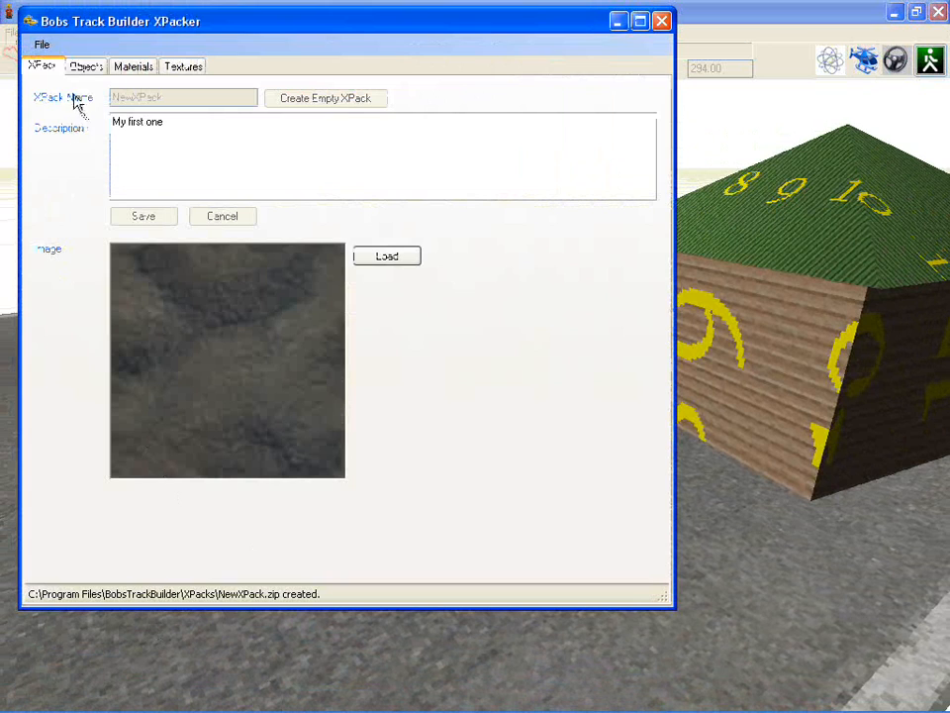
Start a New XPack, quit after the Description.txt in-use error, and show the NewXPack folder.
{"action": "left_click", "coordinate": [42, 44]}
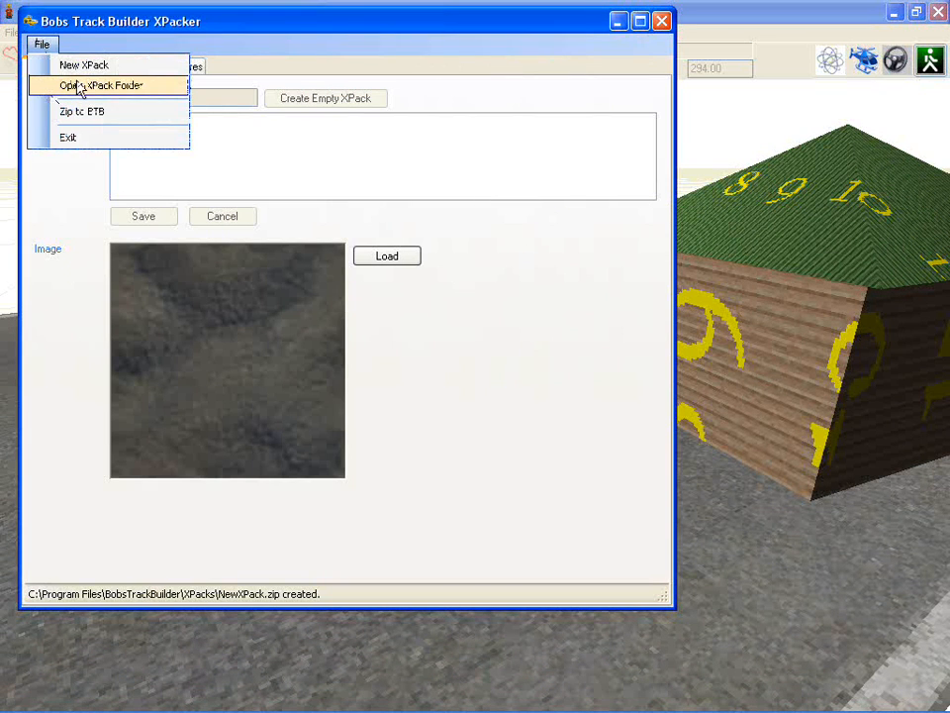
{"action": "mouse_move", "coordinate": [99, 91]}
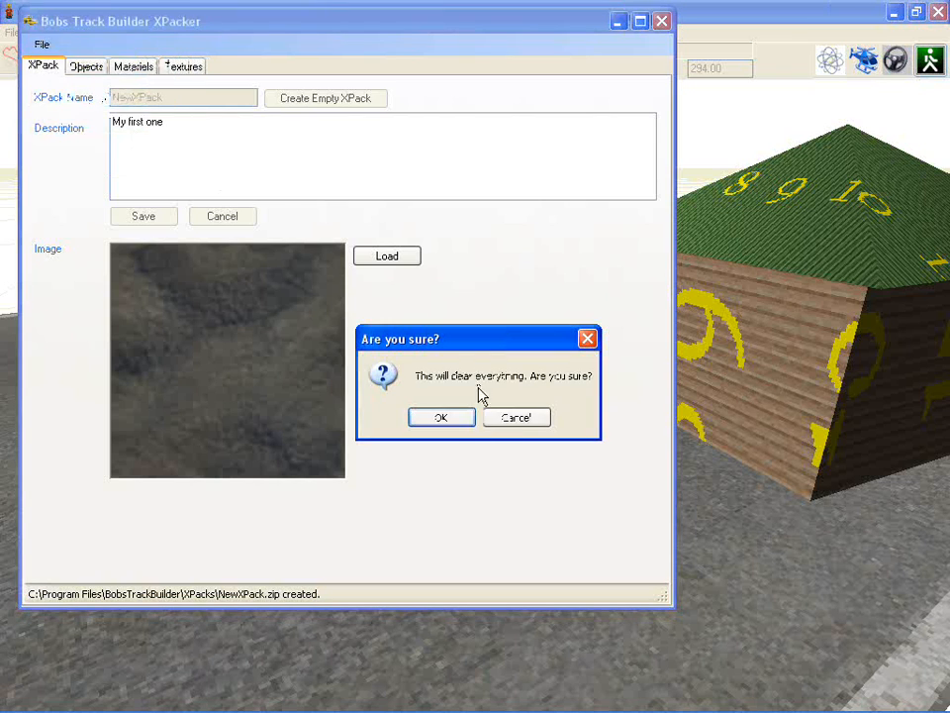
{"action": "left_click", "coordinate": [442, 416]}
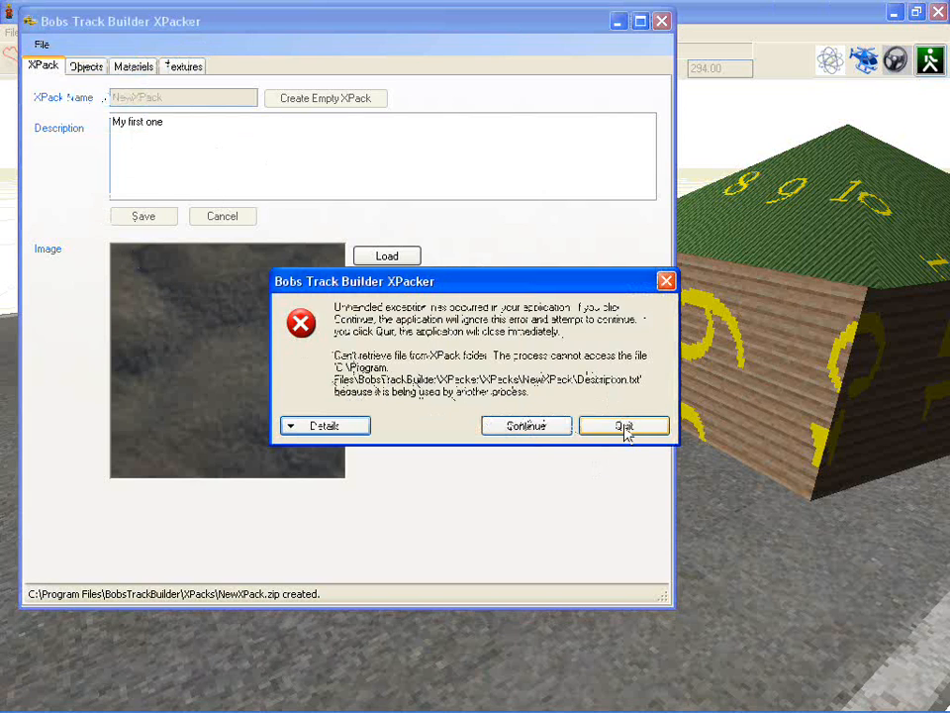
{"action": "left_click", "coordinate": [624, 424]}
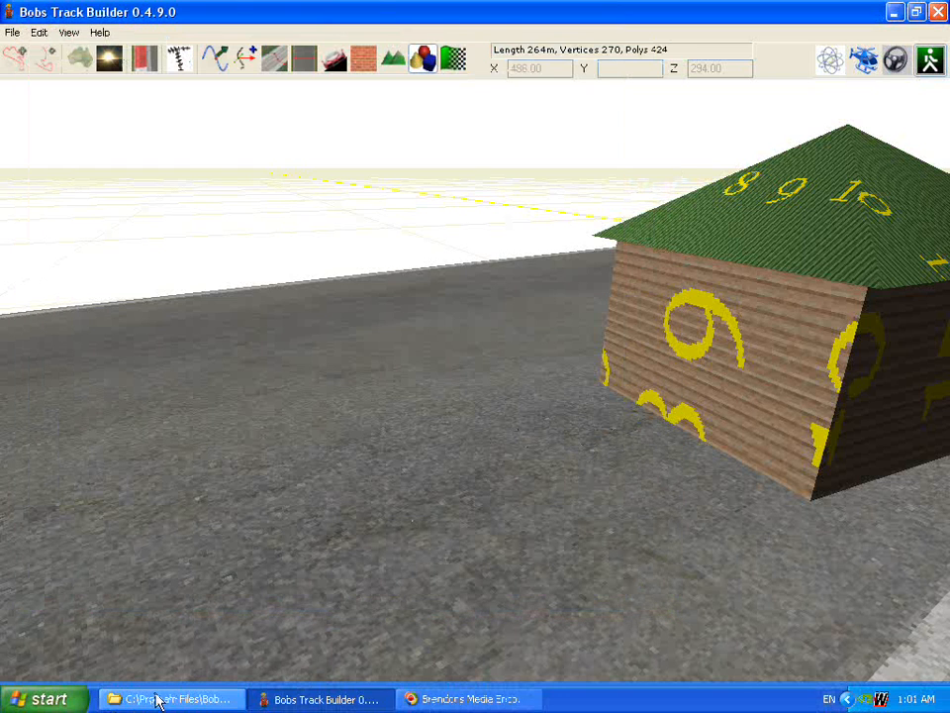
{"action": "left_click", "coordinate": [170, 699]}
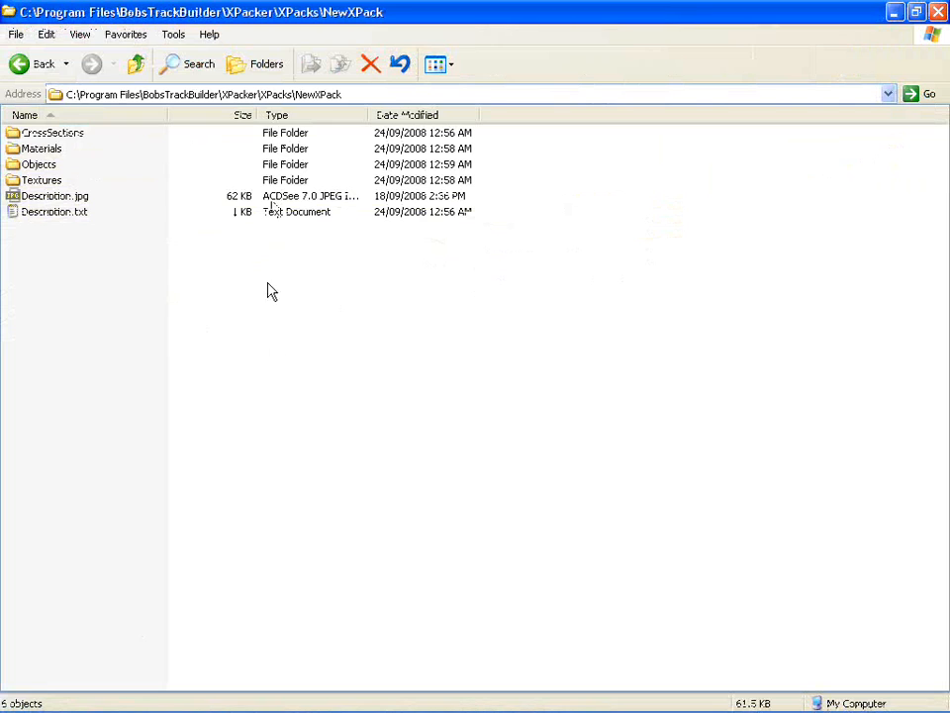
Launch BTBXPacker.exe from the BobsTrackBuilder folder and load the NewXPack pack.
{"action": "left_click", "coordinate": [44, 63]}
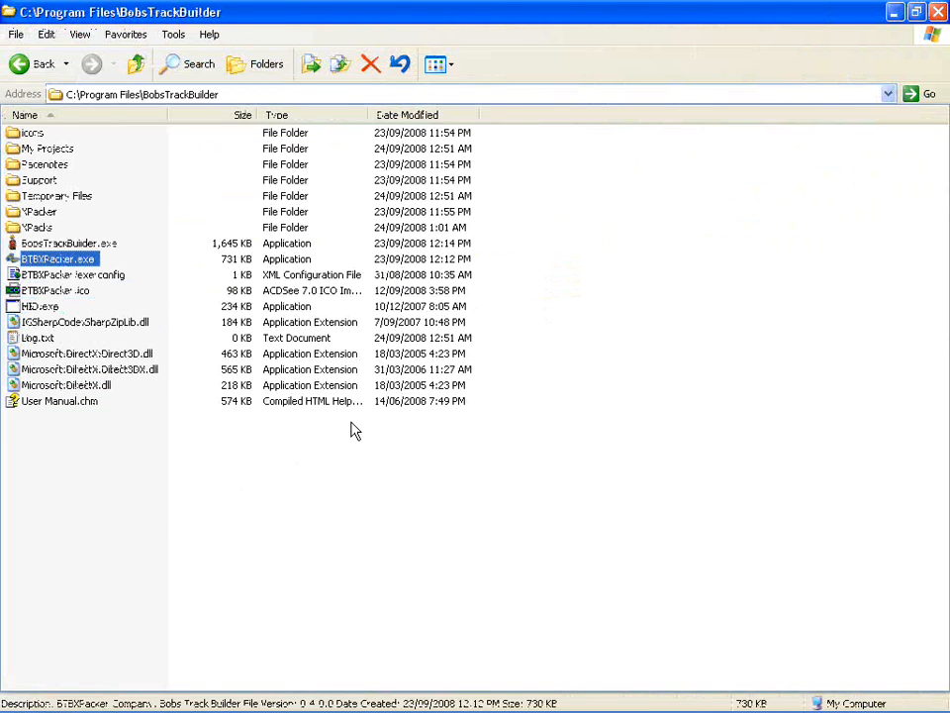
{"action": "double_click", "coordinate": [55, 258]}
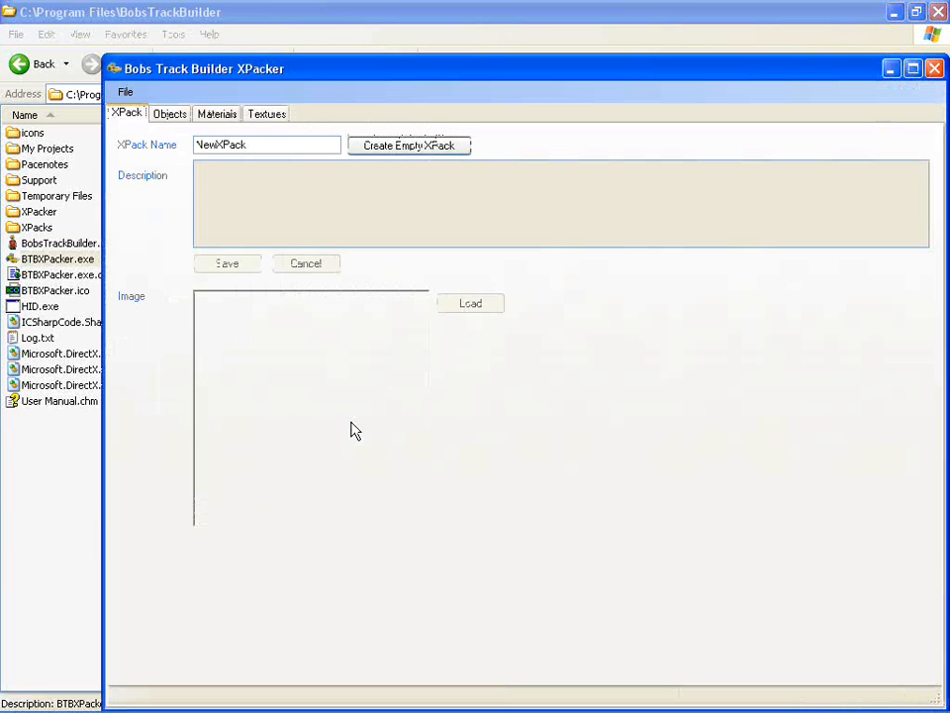
{"action": "left_click", "coordinate": [127, 91]}
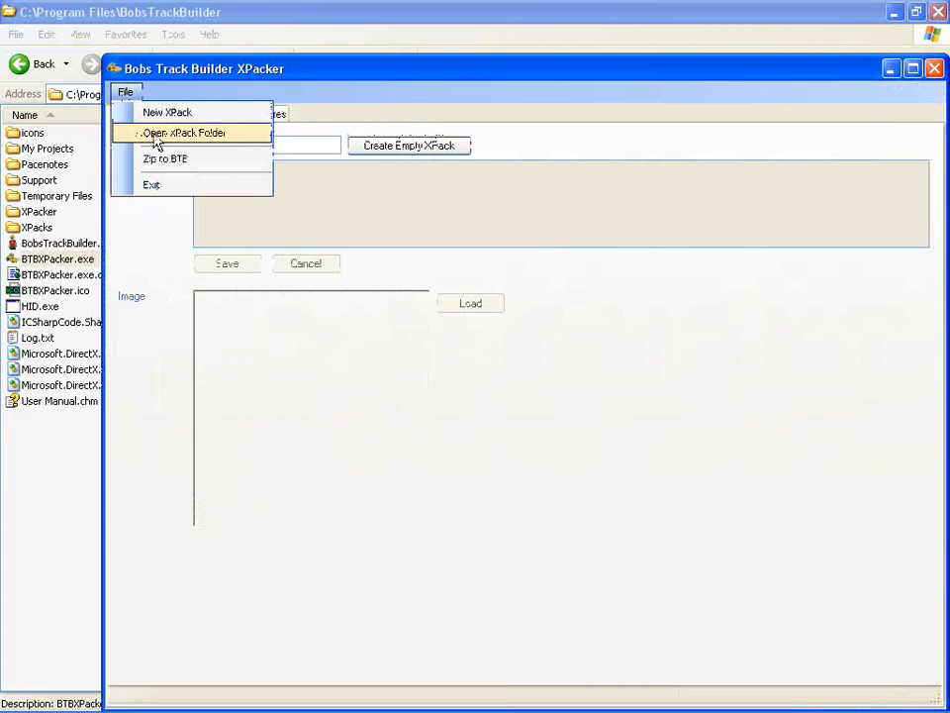
{"action": "left_click", "coordinate": [182, 130]}
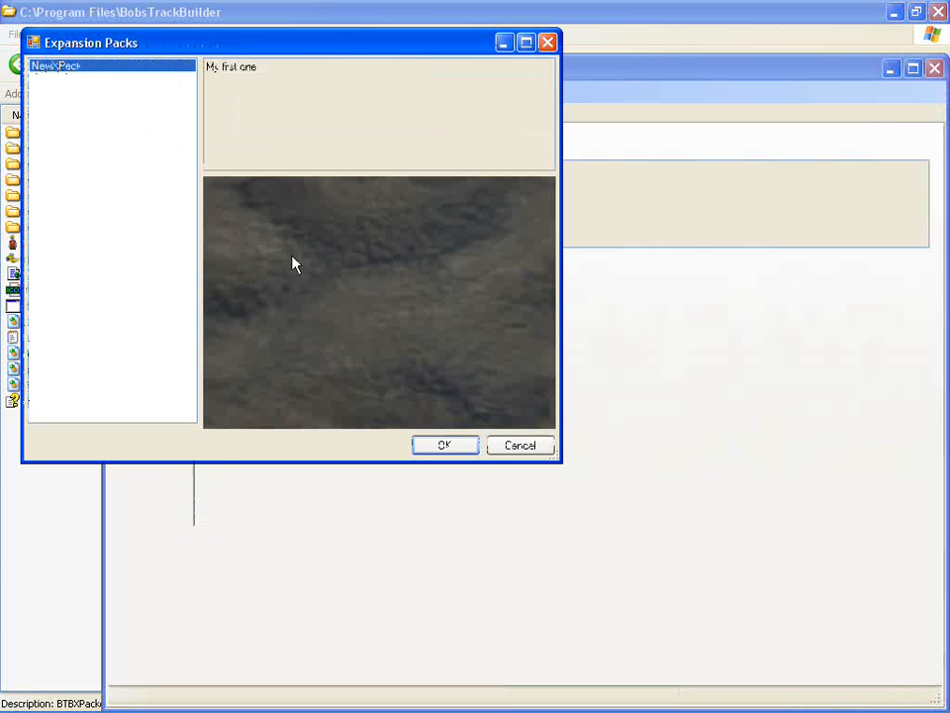
{"action": "left_click", "coordinate": [443, 443]}
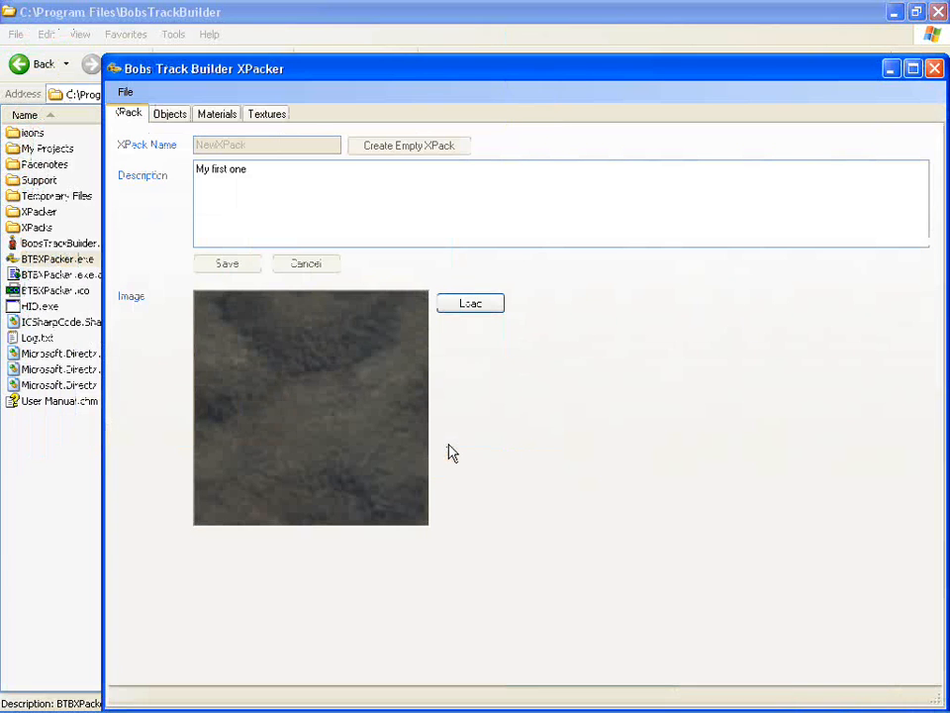
Inspect the Buildings2 house on the Objects page, then close the packer.
{"action": "left_click", "coordinate": [216, 113]}
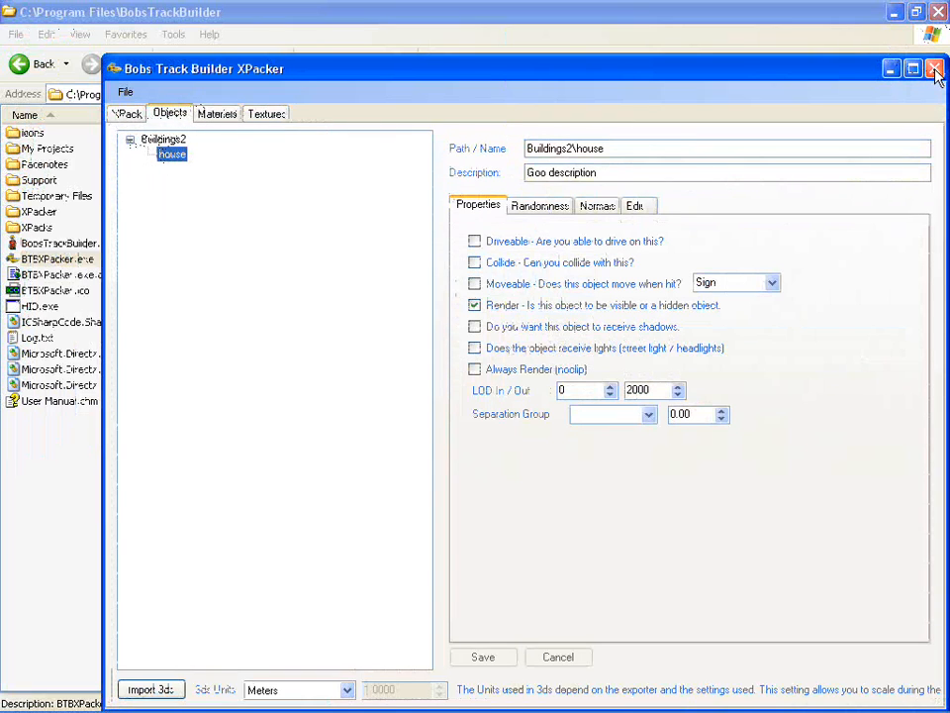
{"action": "left_click", "coordinate": [934, 67]}
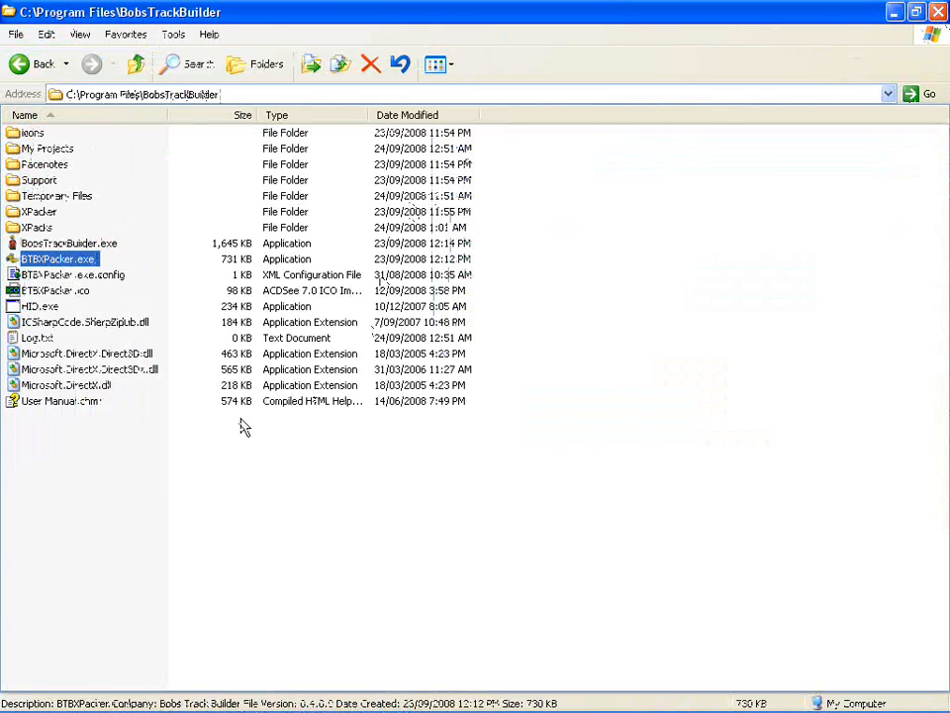
{"action": "mouse_move", "coordinate": [384, 610]}
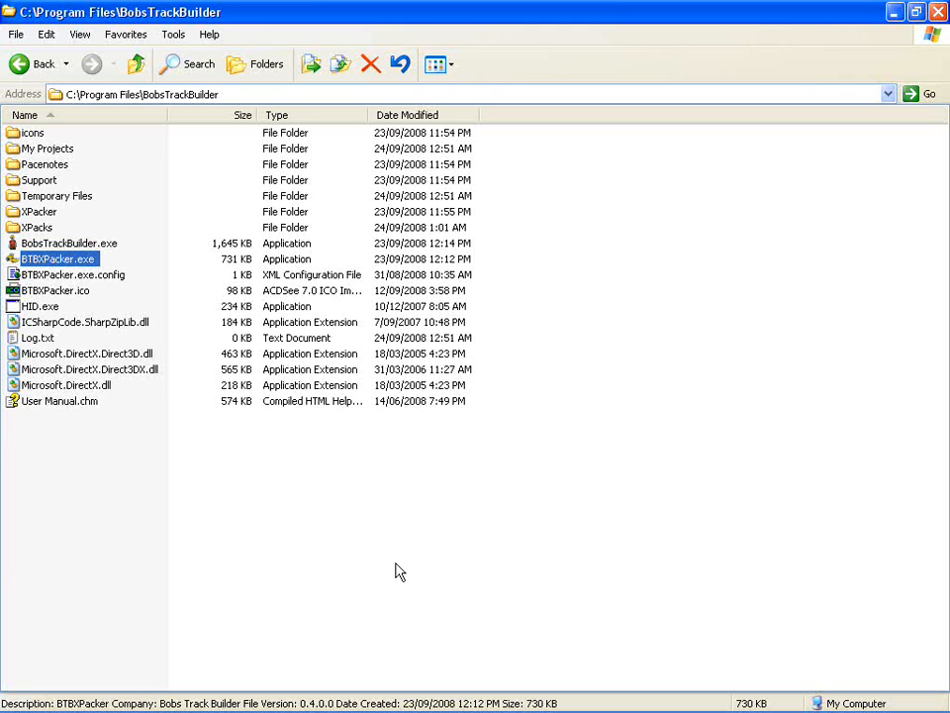
{"action": "mouse_move", "coordinate": [388, 562]}
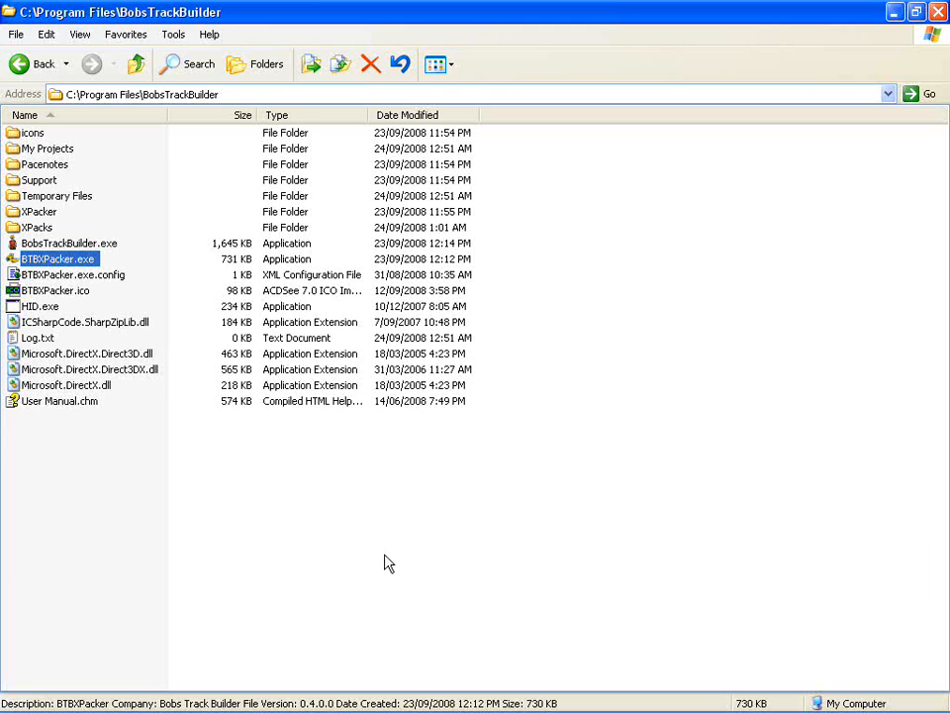